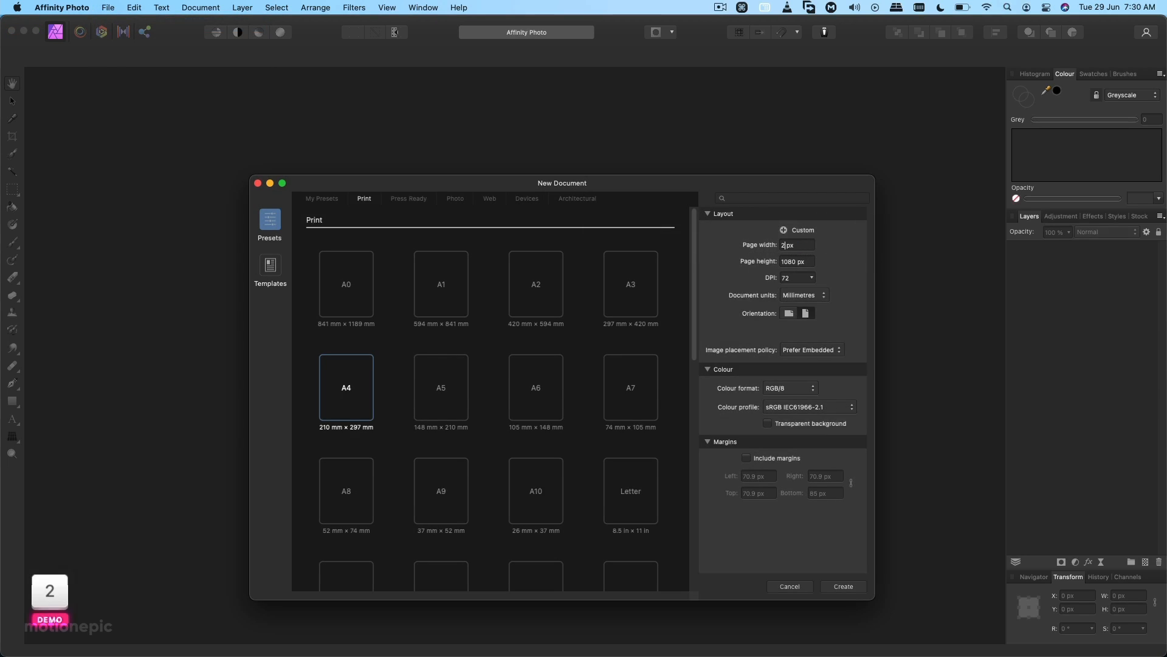
Create a new blank document 2000 px wide and 2000 px tall.
text(2000)
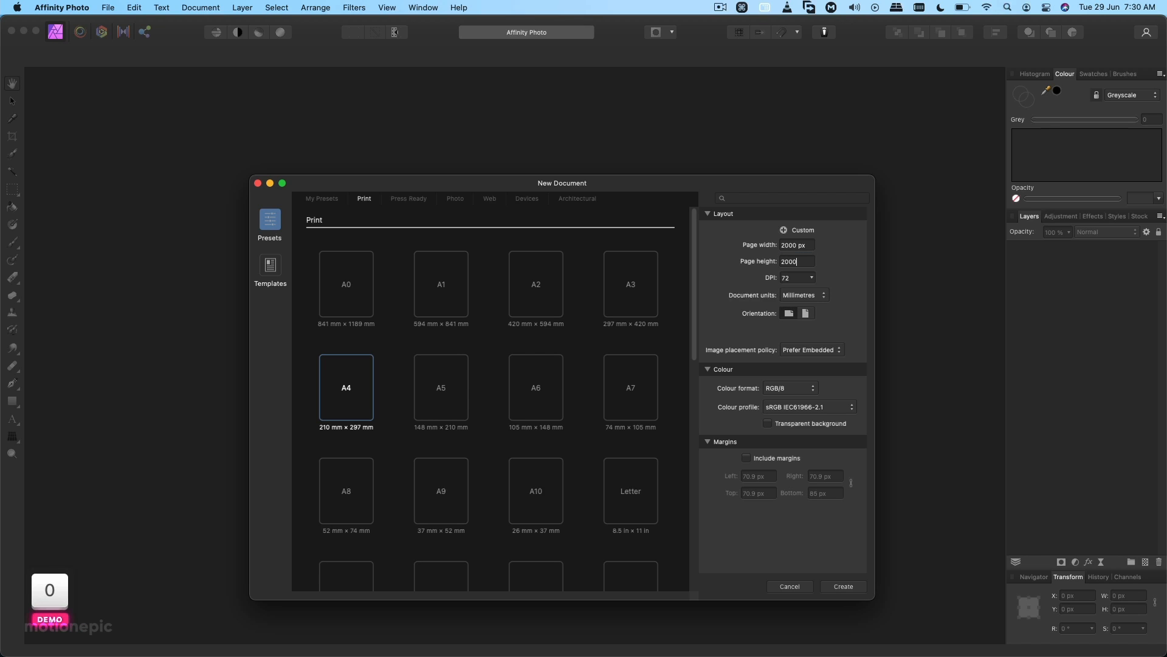
click(842, 586)
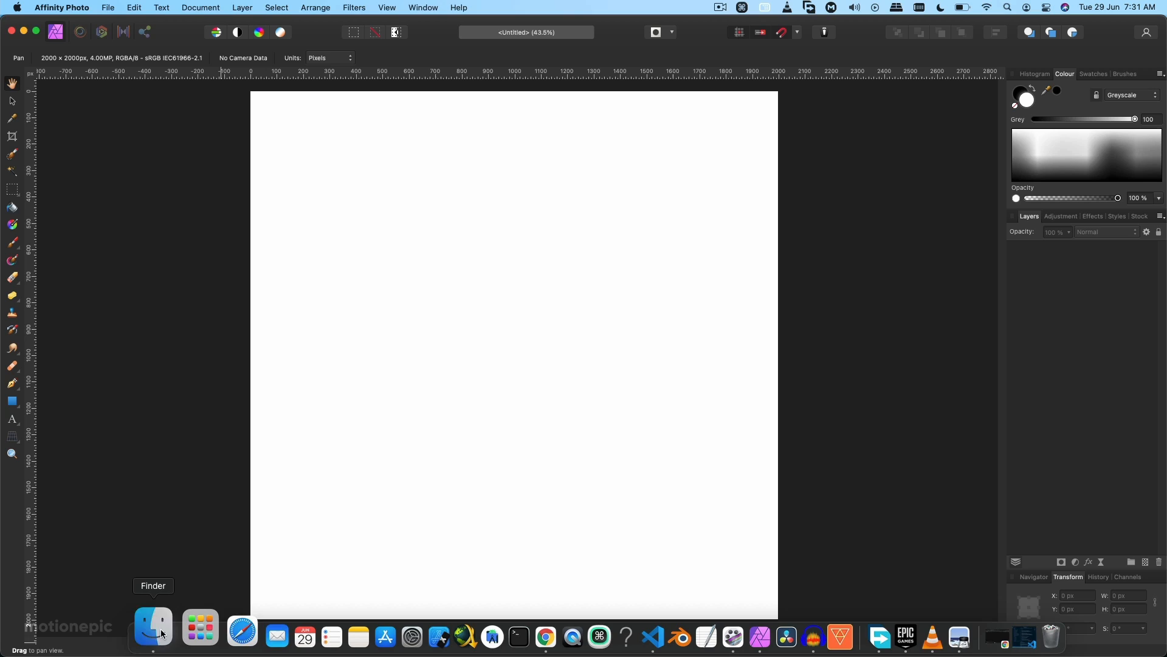
Place Fractured_Glass_Bg to fill the canvas and add 21% Gaussian monochromatic noise.
click(152, 634)
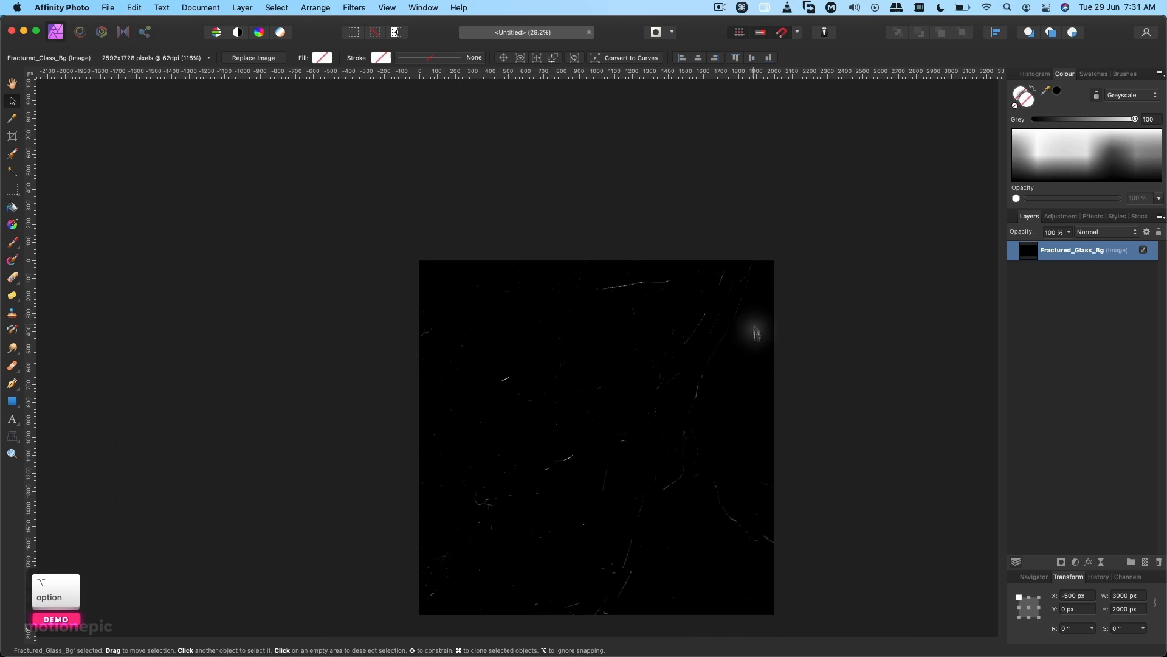
click(353, 7)
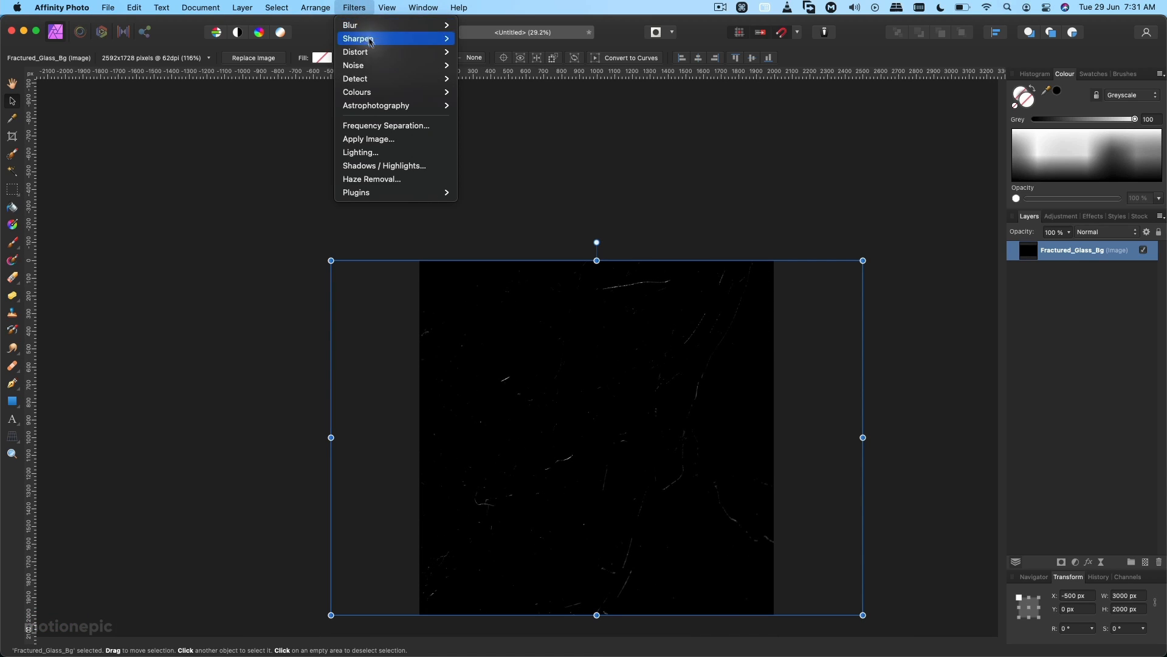
click(355, 65)
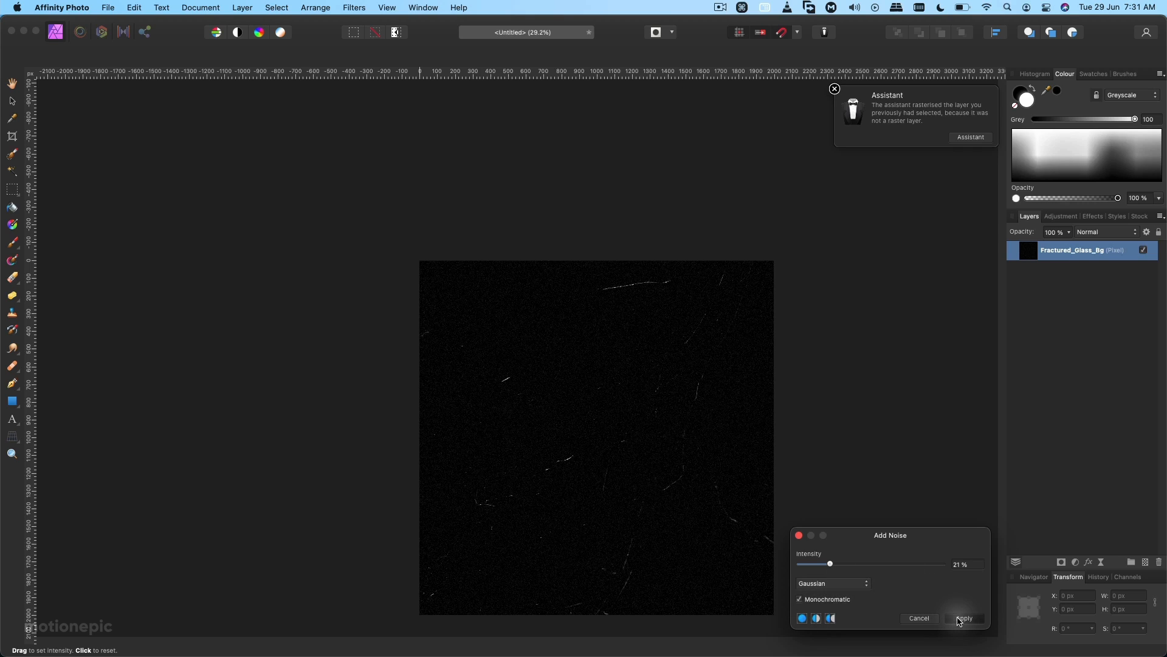
click(964, 618)
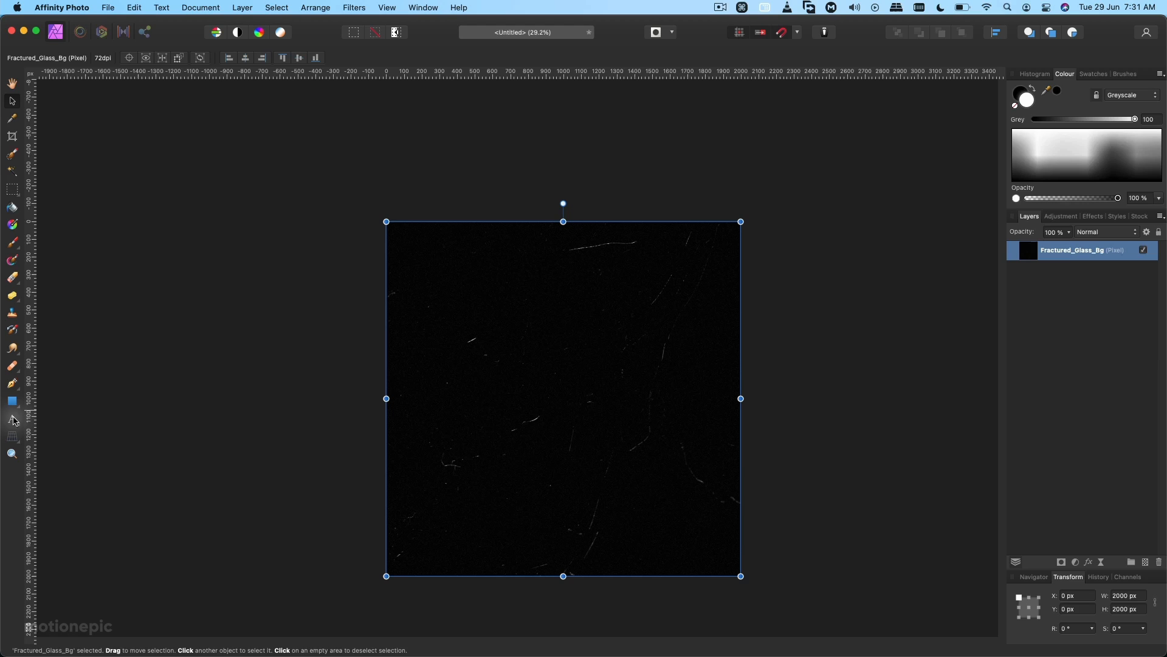
Type SOLARIS in white Hanson Bold at 288 pt and scale it down slightly.
click(12, 419)
text(SOLARIS)
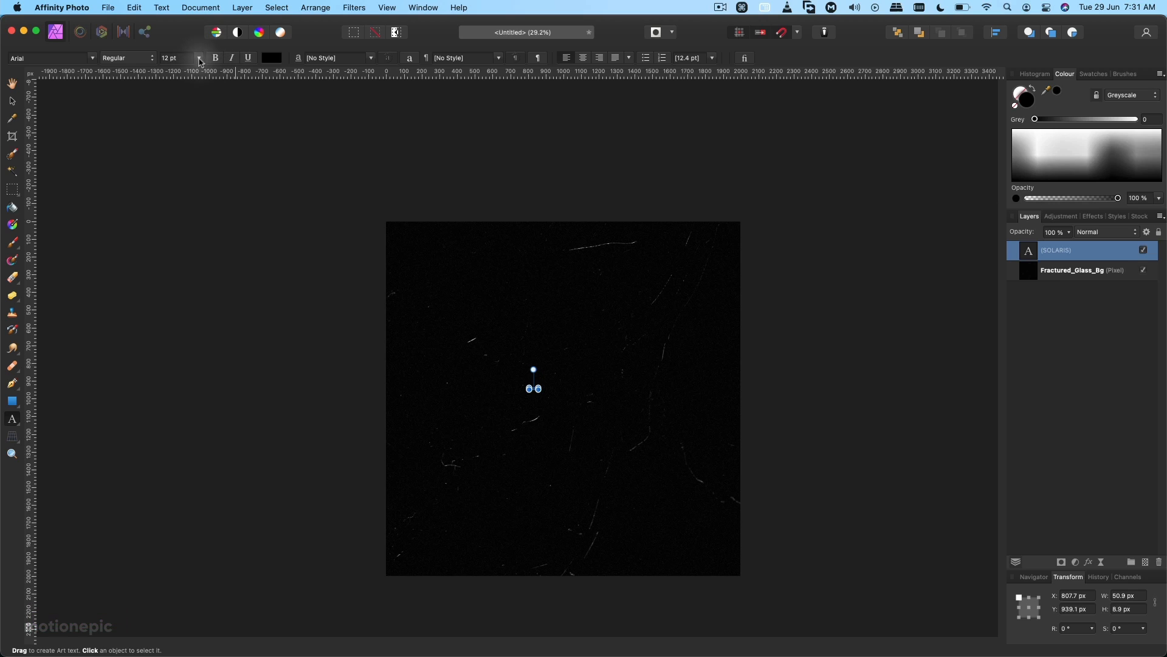
click(199, 58)
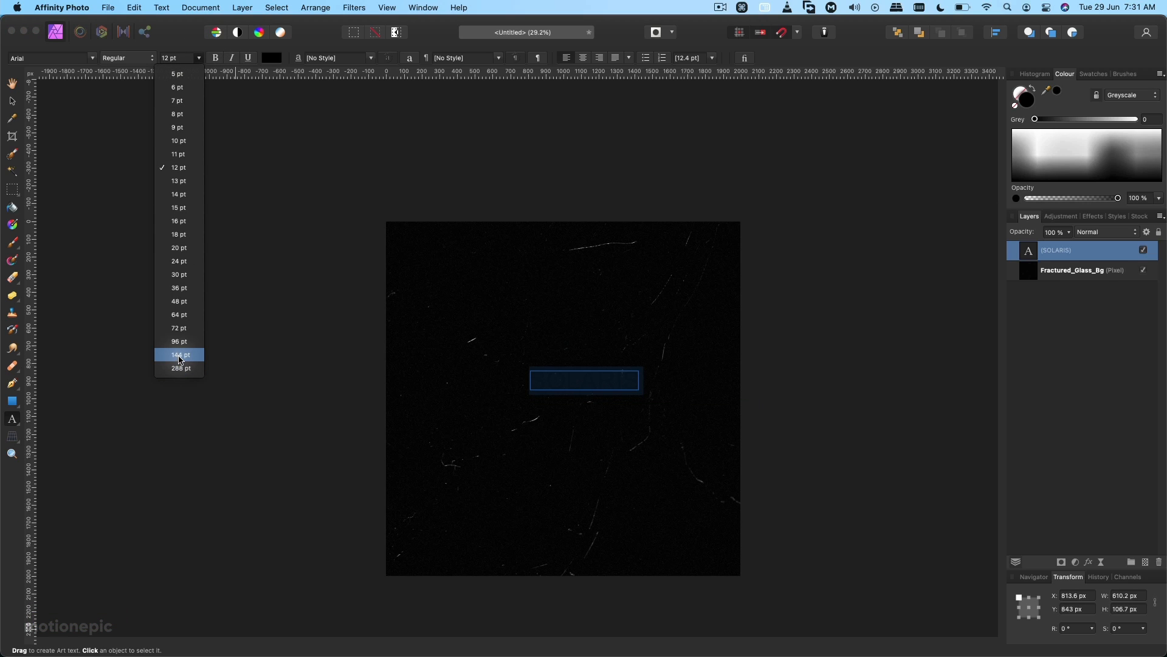
click(181, 367)
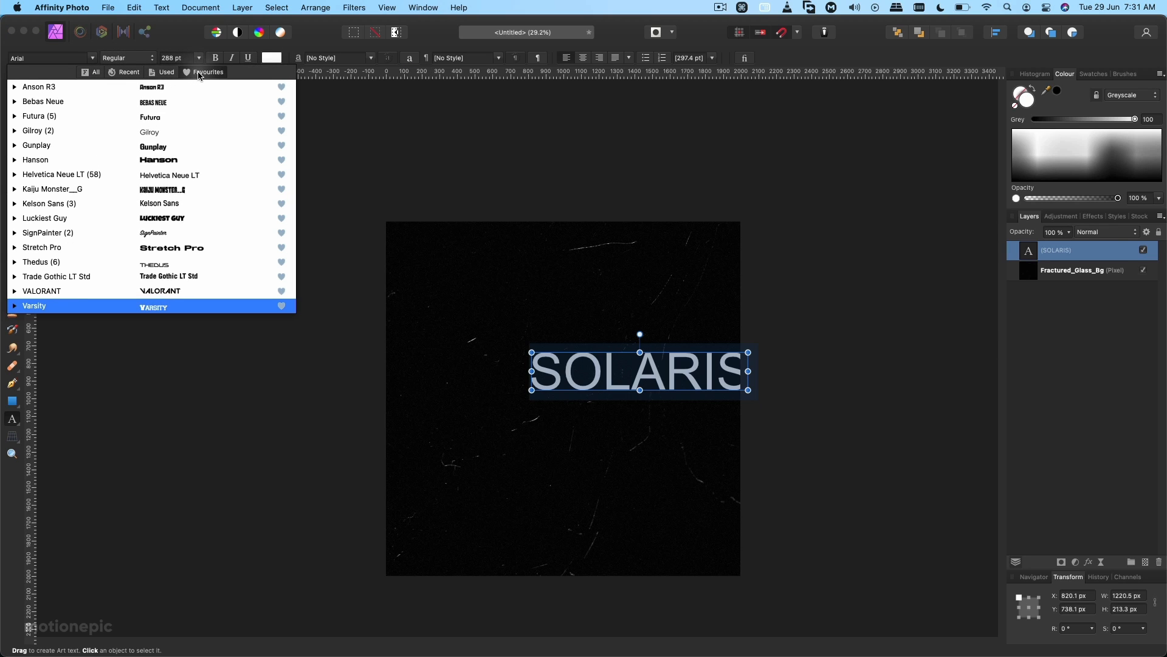
click(35, 159)
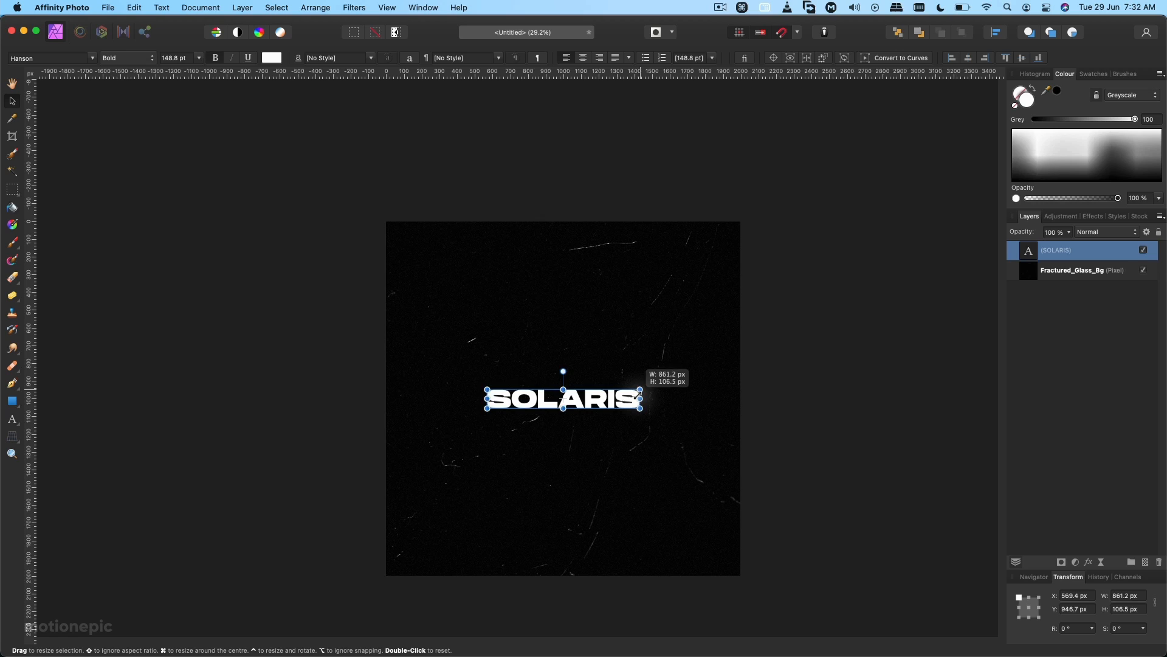
drag(641, 399, 636, 399)
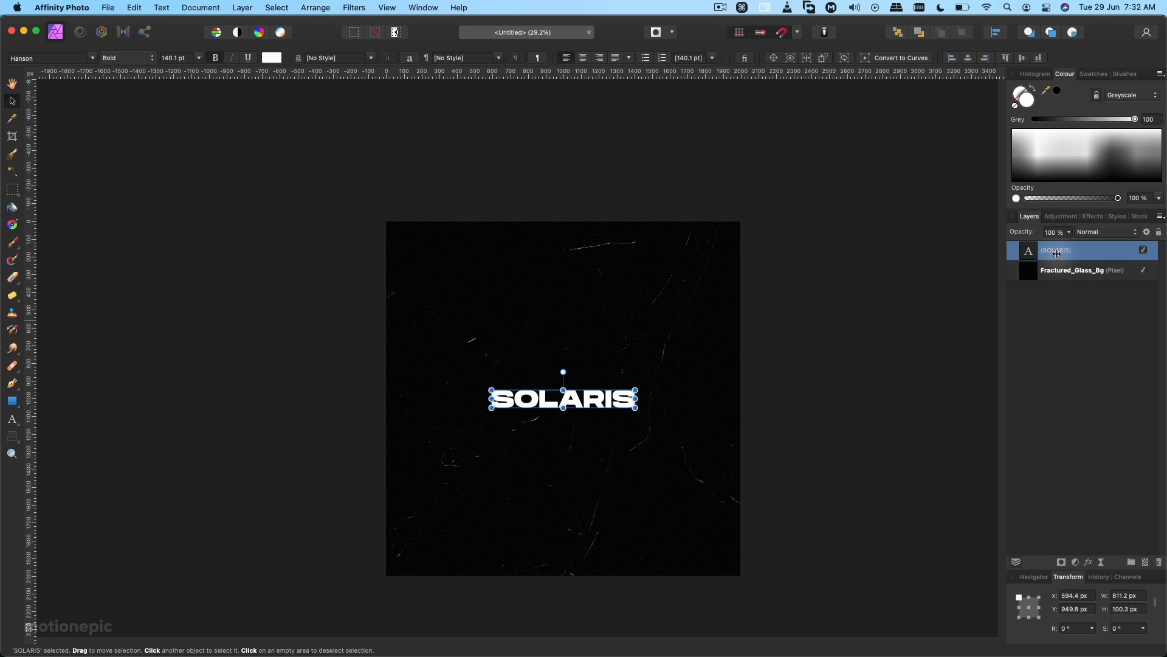
Duplicate the SOLARIS text, flip the copy vertically and stretch it tall below.
right_click(1055, 250)
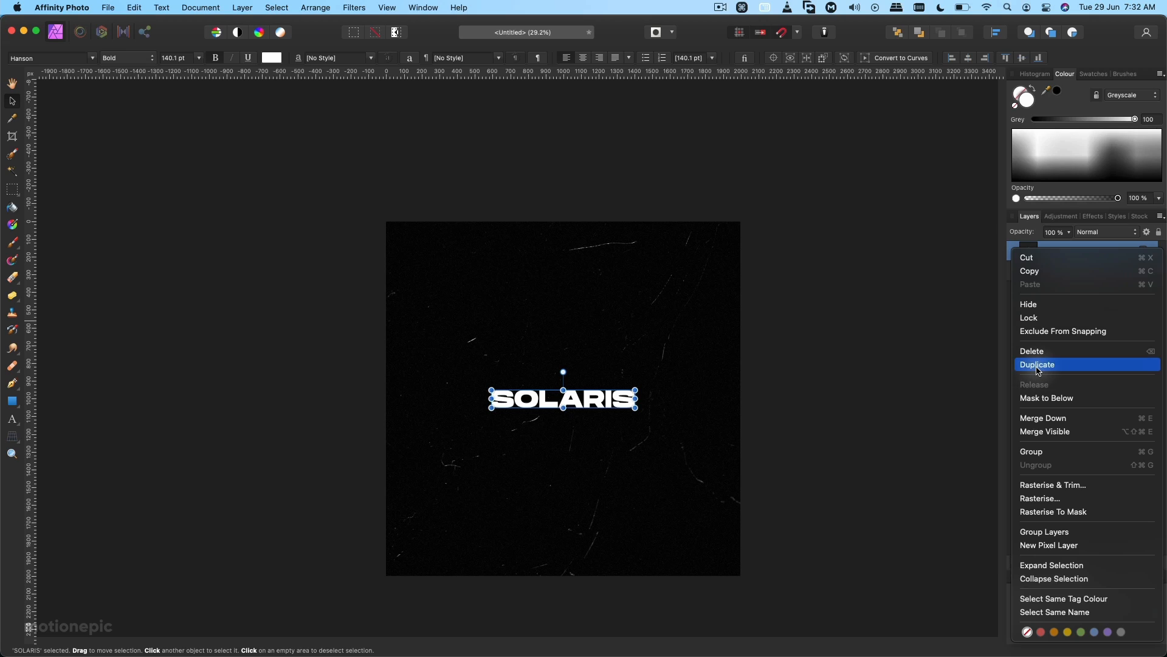
click(1037, 365)
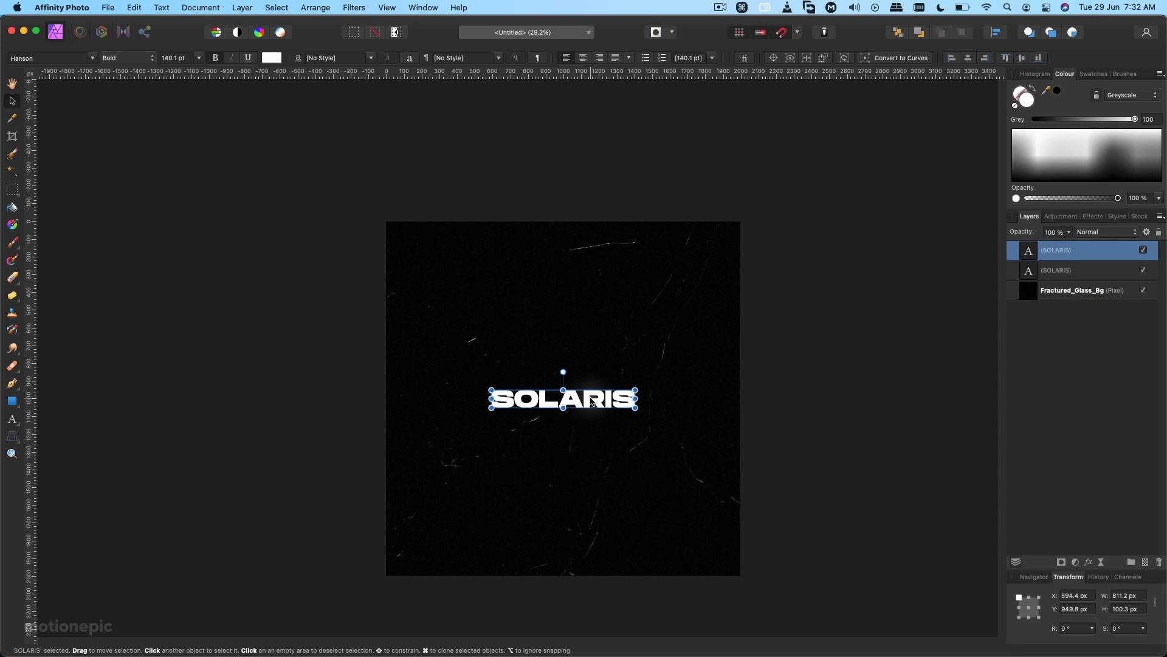
right_click(588, 402)
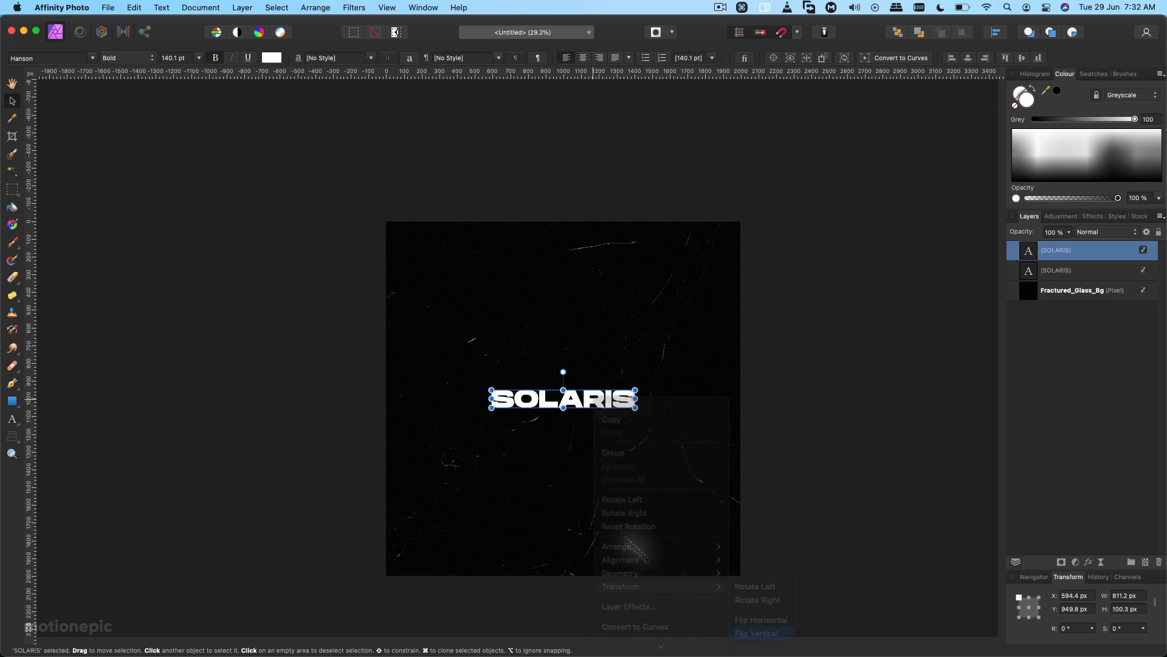
click(755, 633)
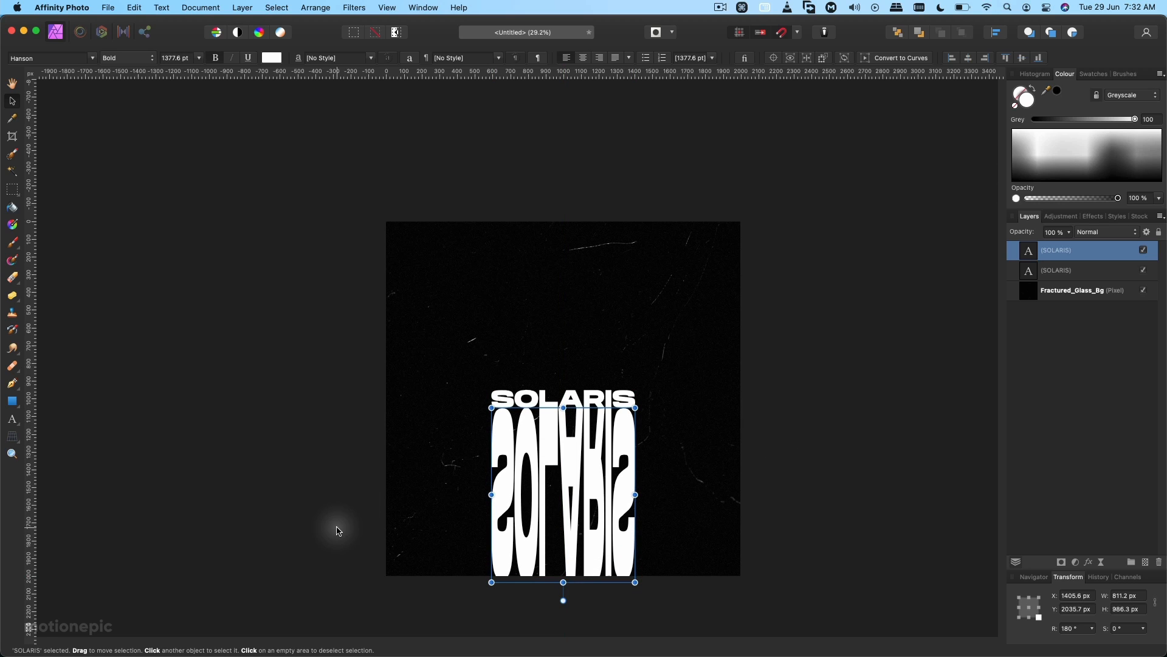
click(157, 624)
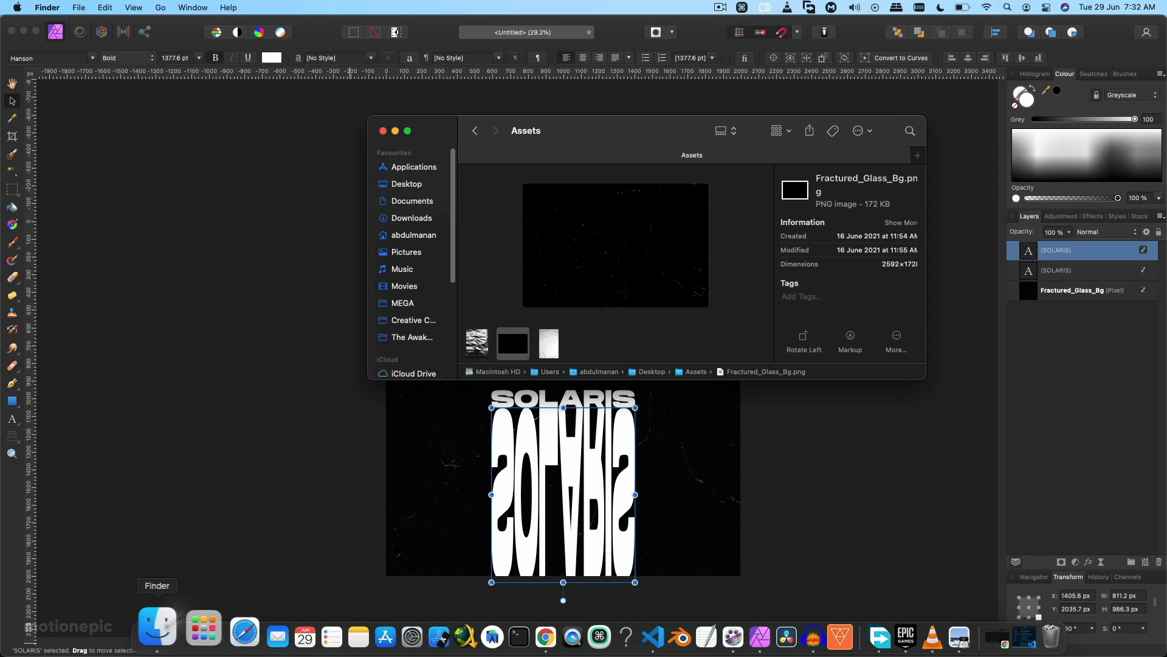
Clip the Crumpled Foil image inside the flipped SOLARIS copy and rename it 'texture'.
click(476, 342)
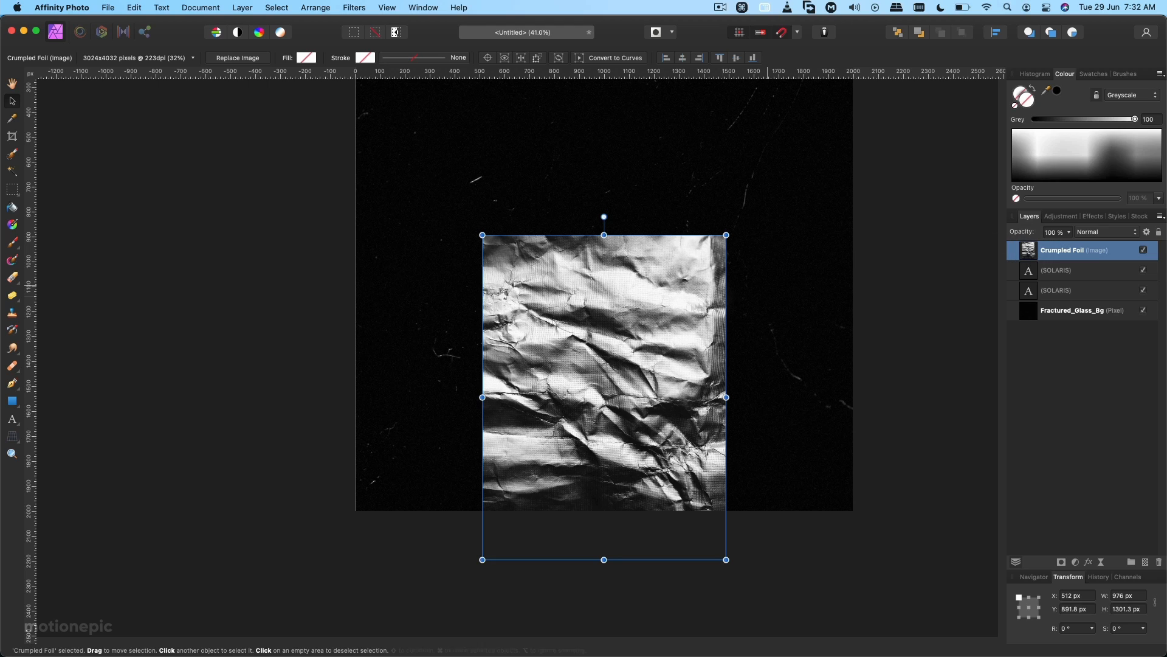
mouse_move(609, 329)
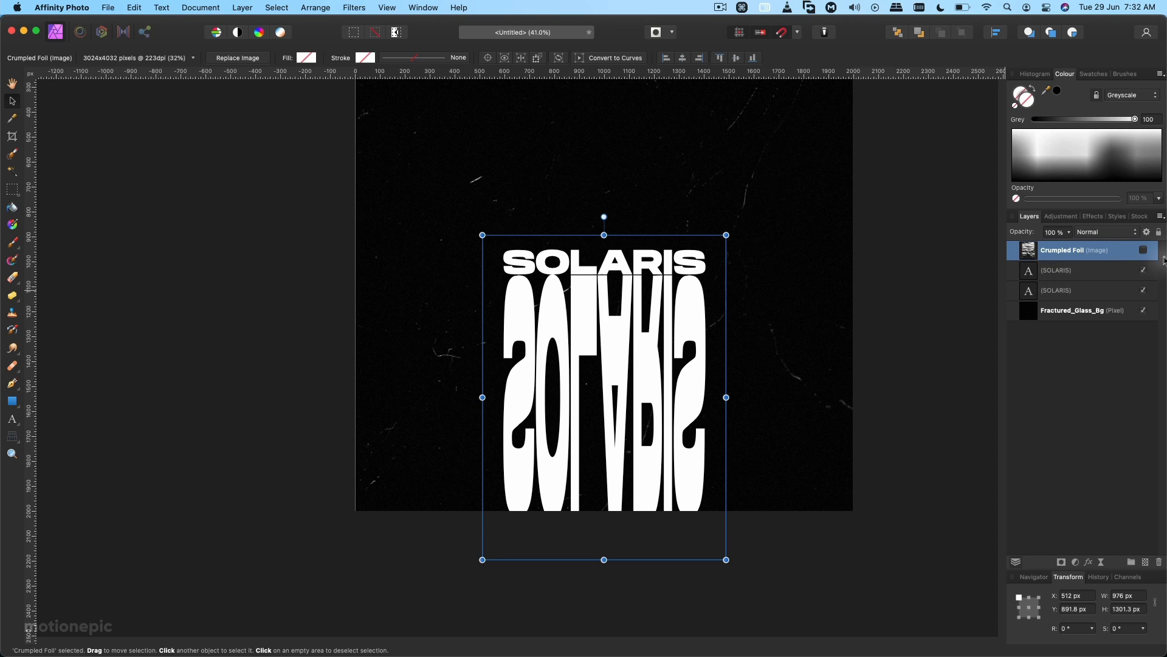
click(1143, 249)
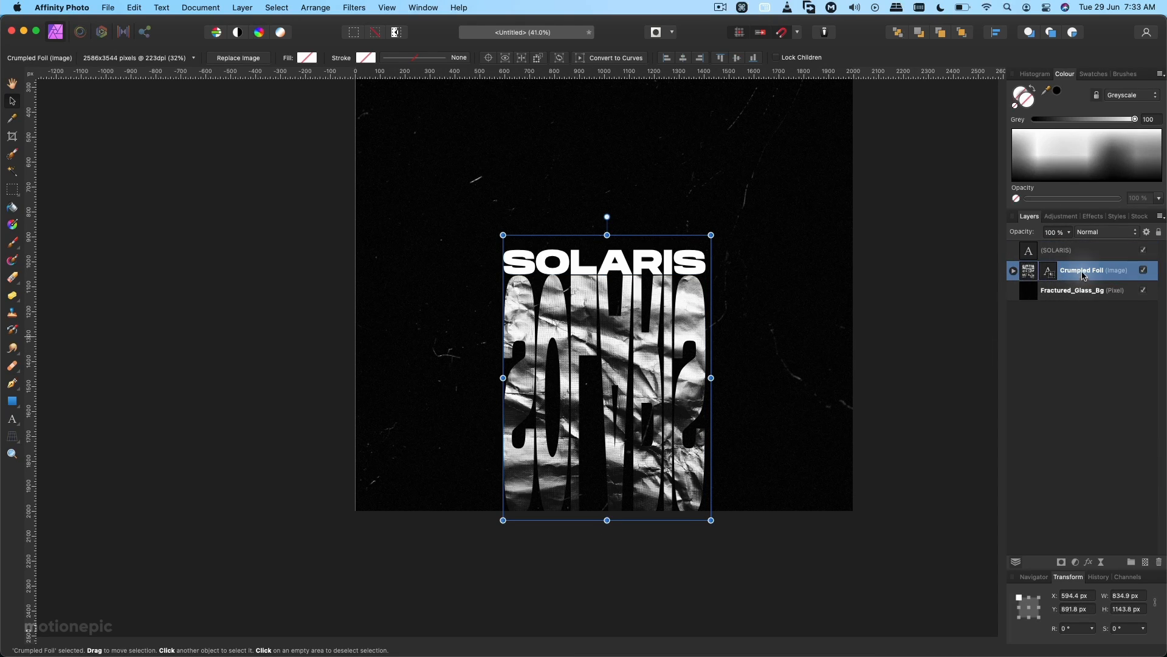
double_click(1094, 270)
text(texture)
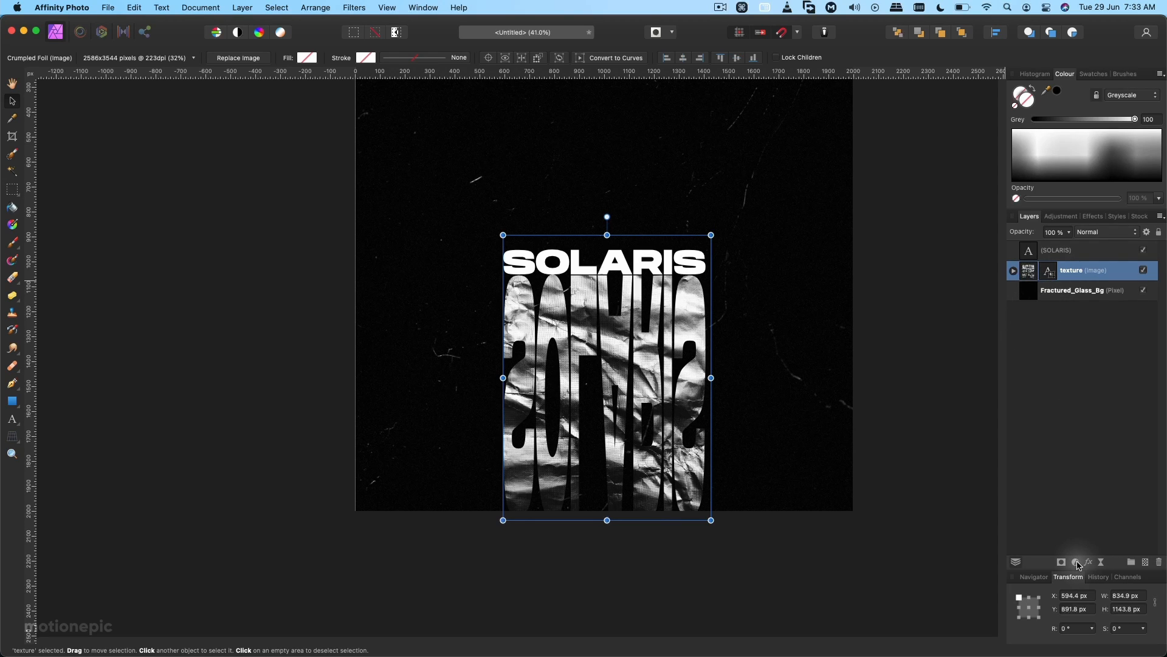
Add a rainbow Gradient Map adjustment nested in the texture layer to colour the reflection.
click(1077, 561)
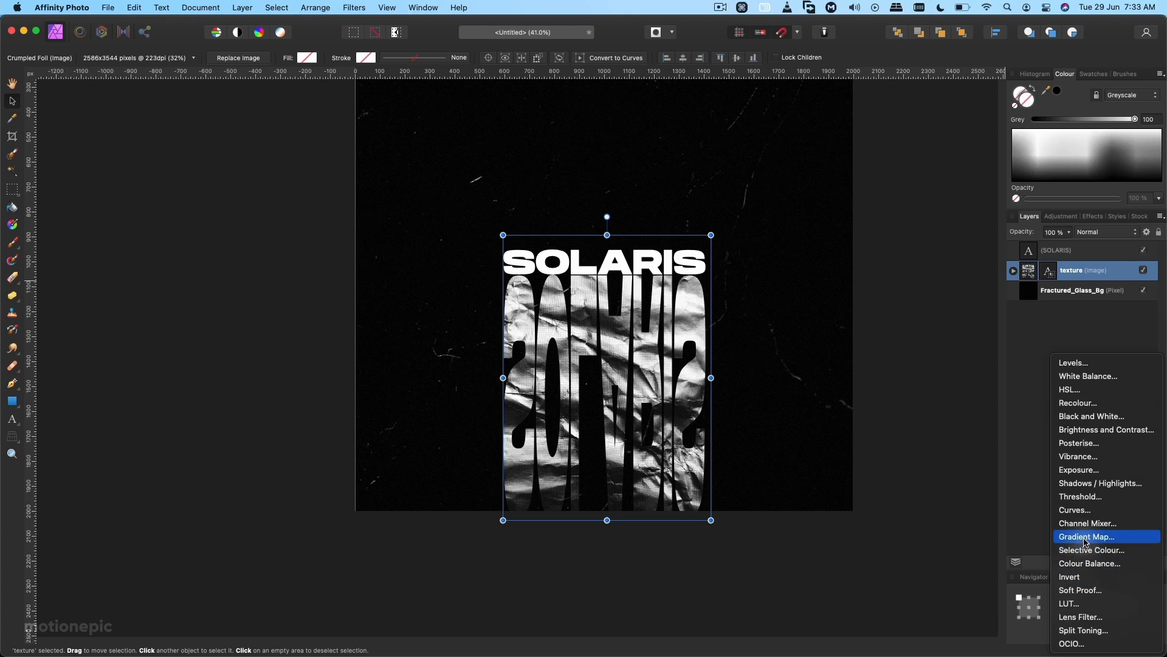
click(1087, 537)
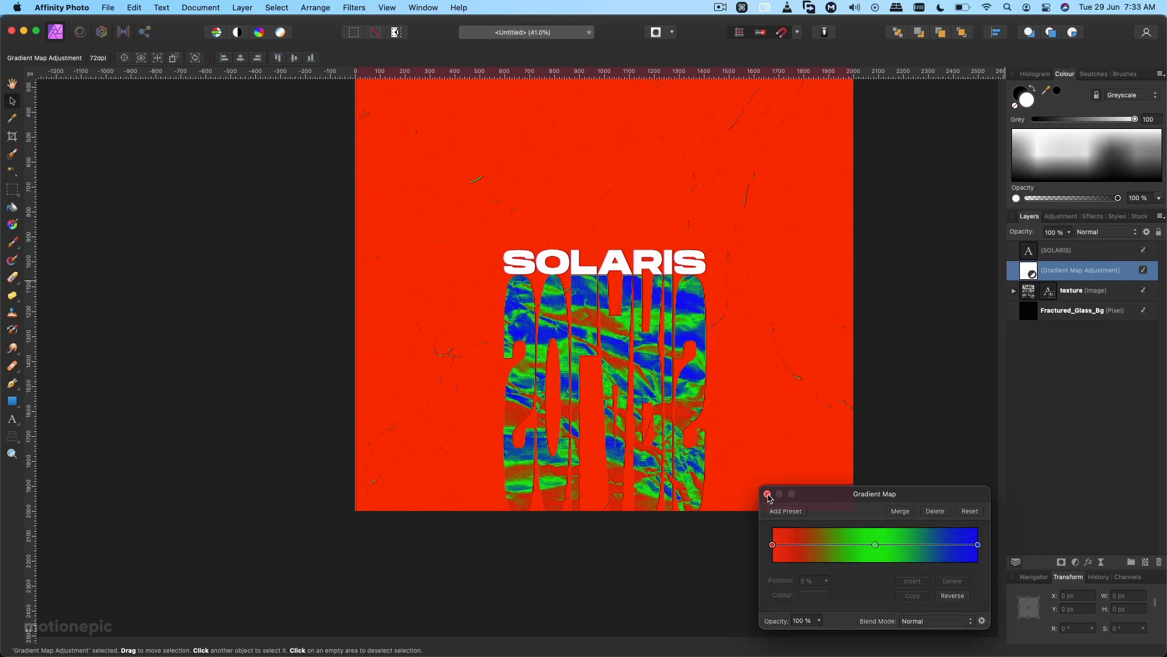
click(767, 493)
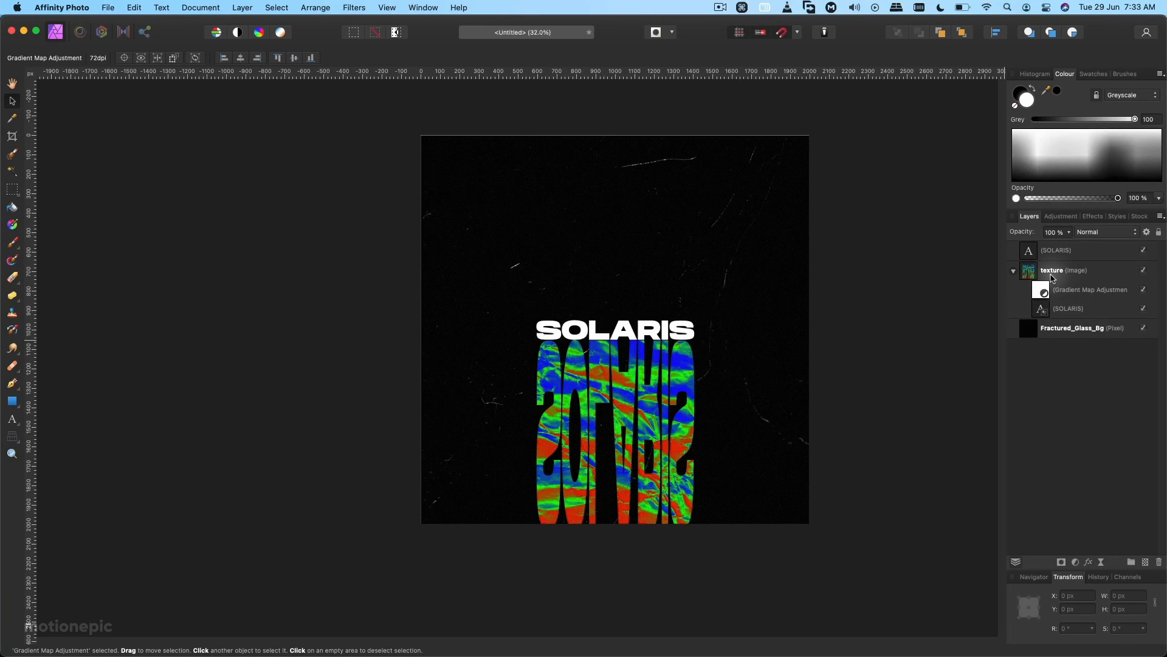
click(1051, 270)
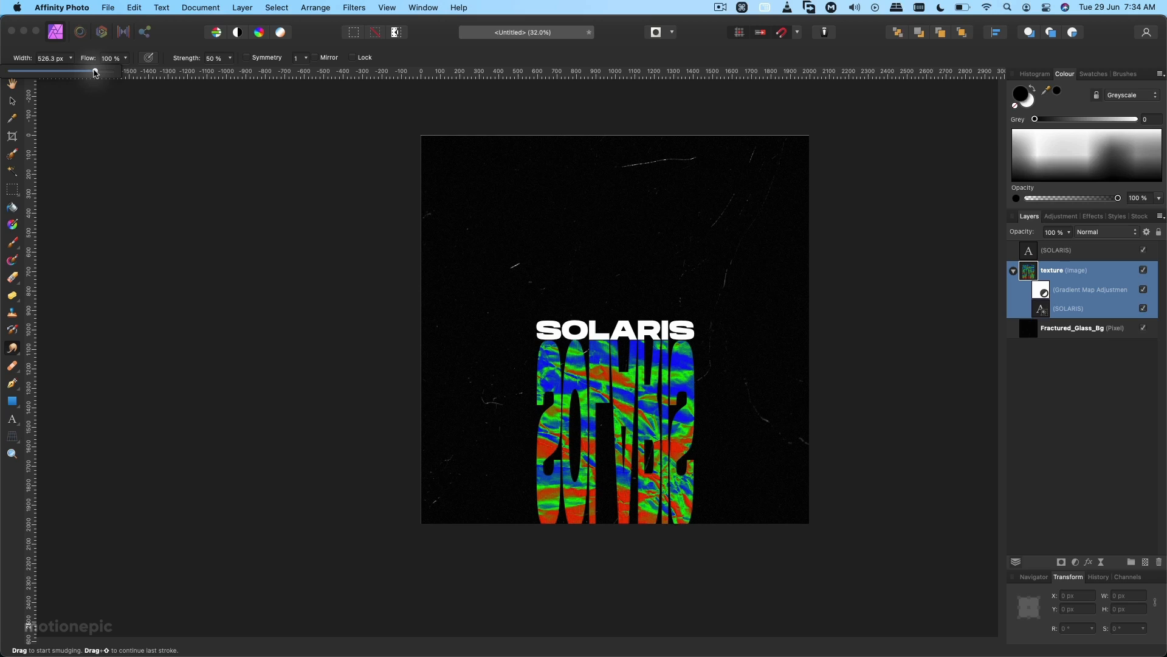
Smear the coloured letters into soft downward streaks with an 800 px Smudge brush.
drag(93, 71, 101, 71)
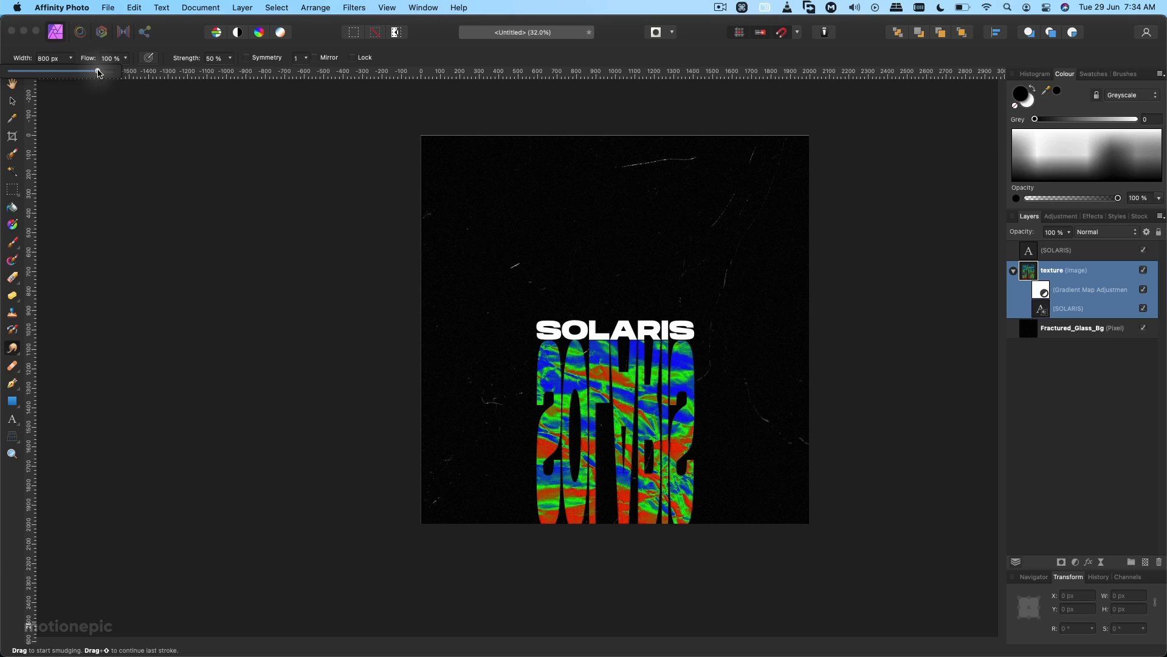
drag(670, 409, 521, 476)
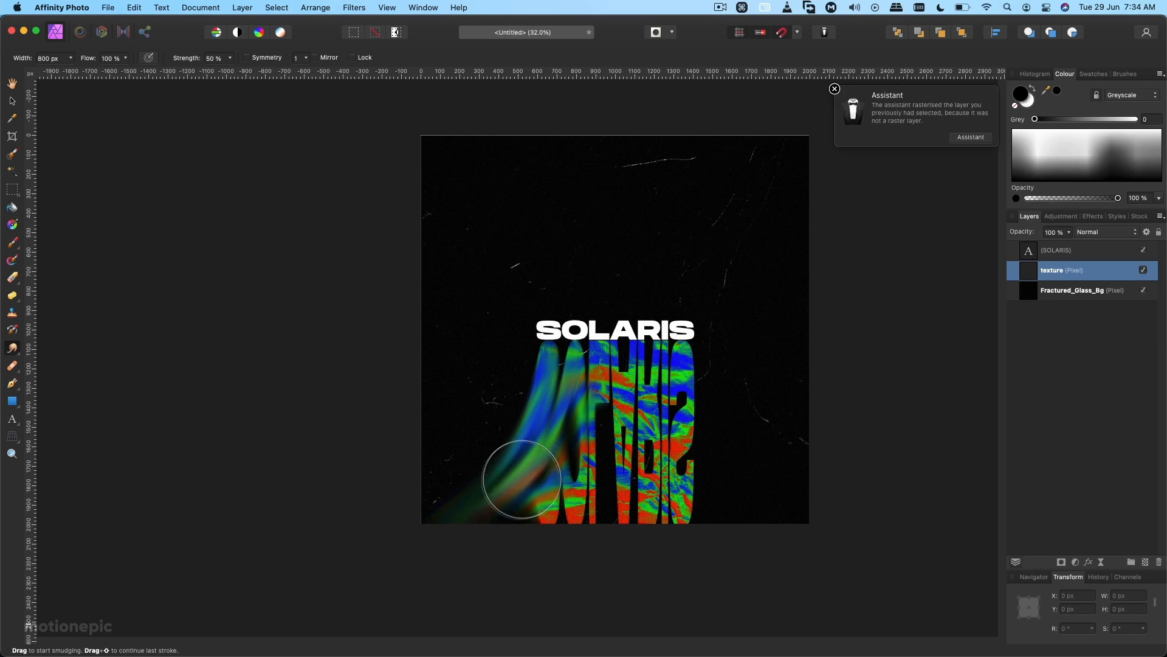
drag(521, 480, 787, 508)
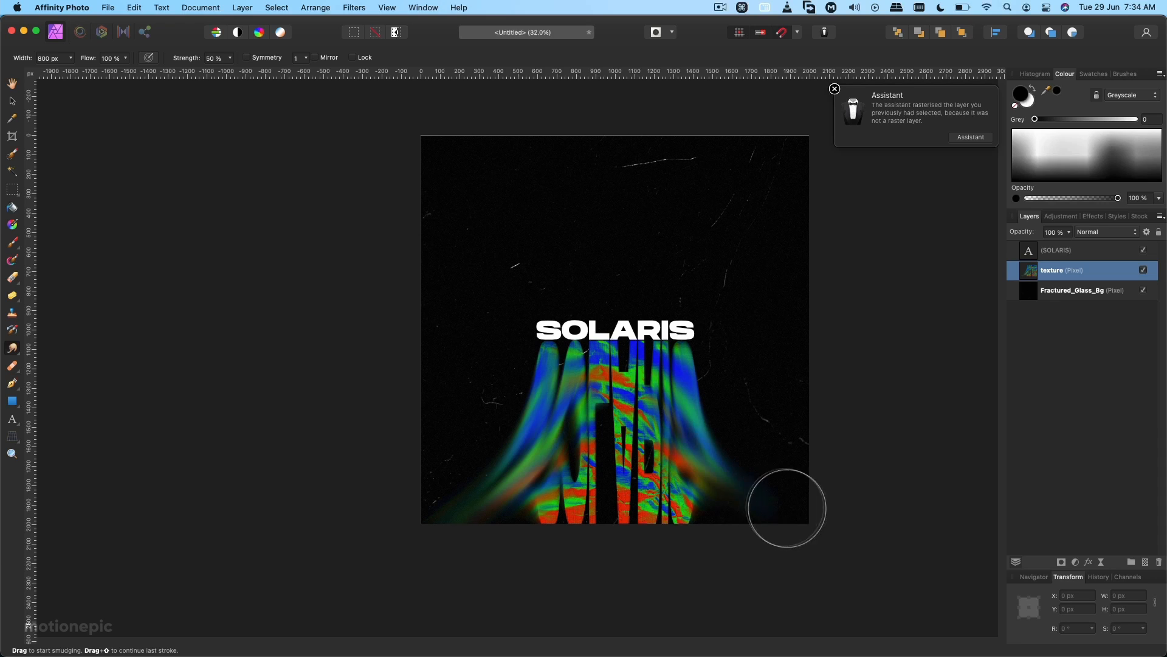
drag(786, 507, 510, 435)
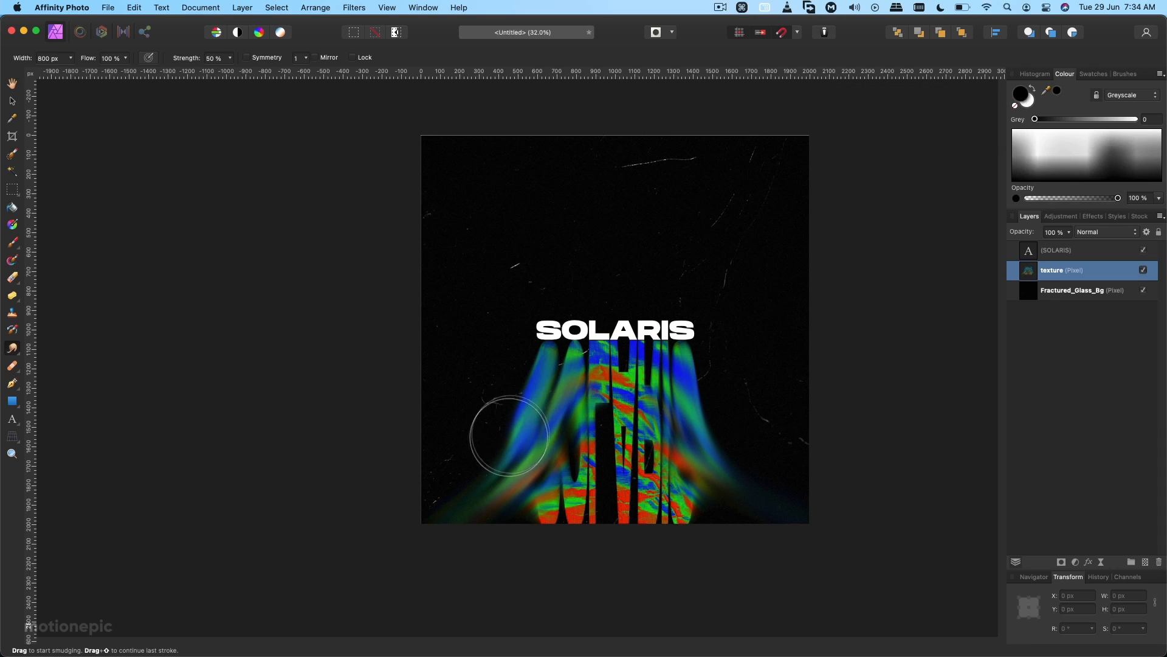
drag(510, 435, 575, 570)
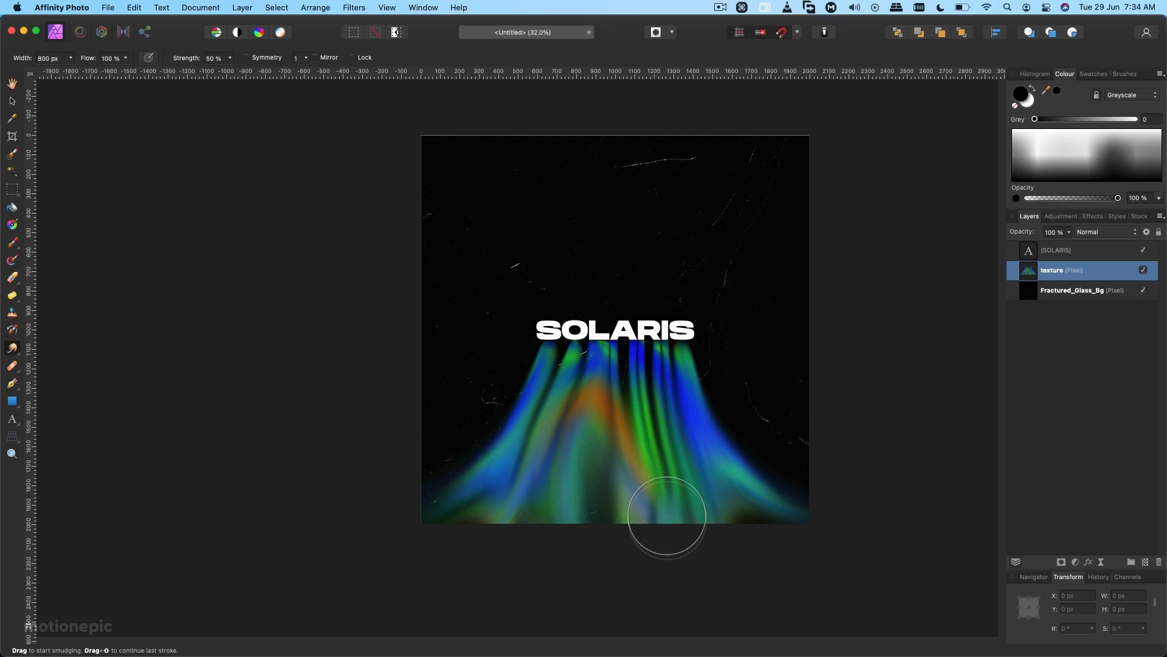
drag(666, 518, 554, 445)
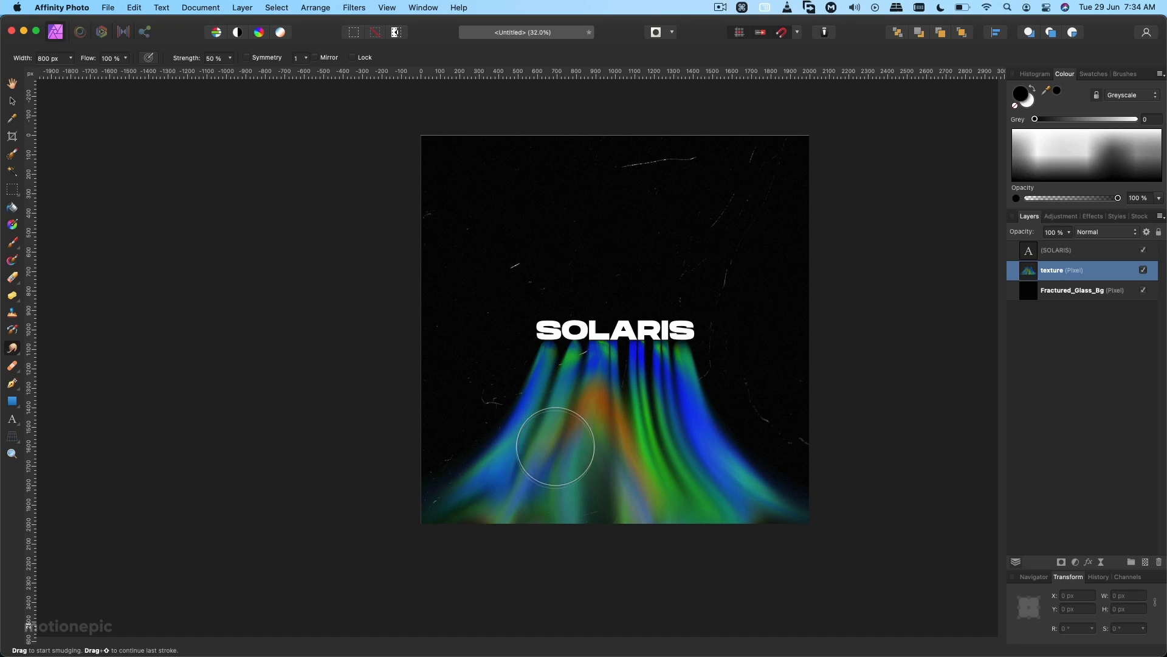
drag(554, 446, 646, 376)
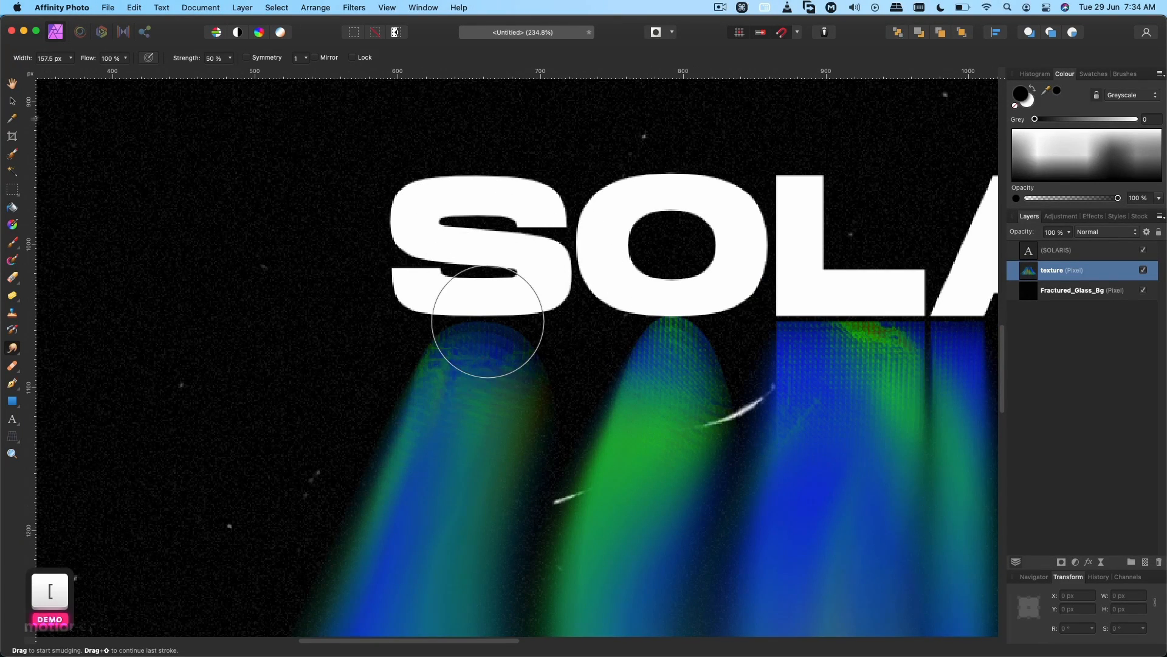
drag(484, 321, 508, 404)
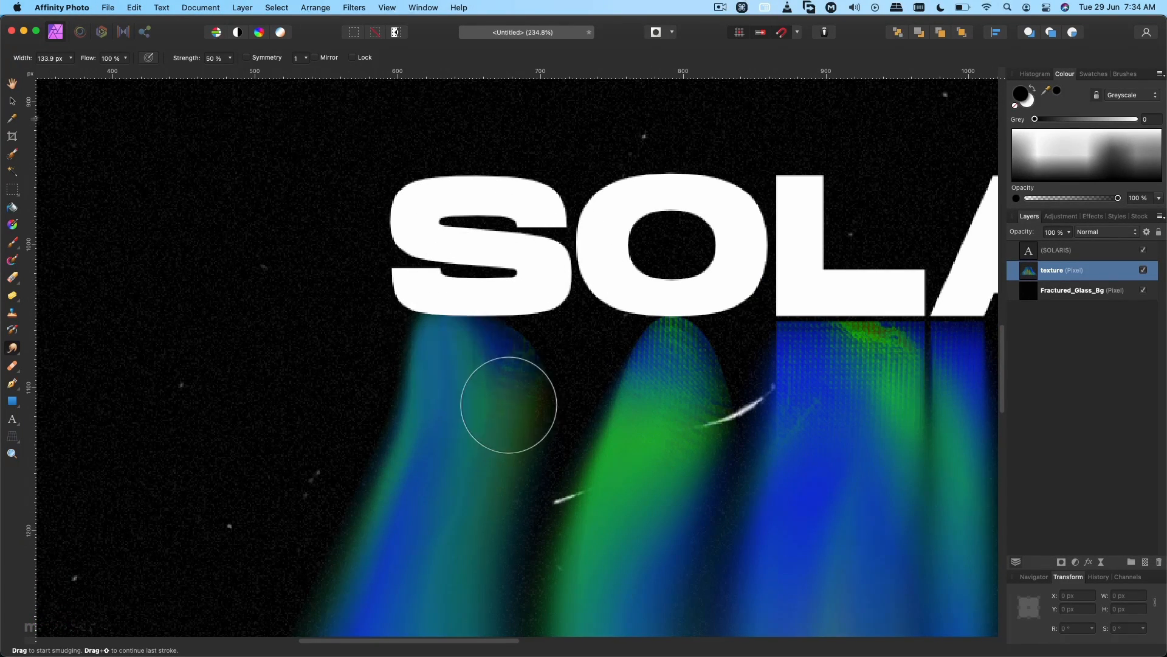
drag(507, 403, 915, 357)
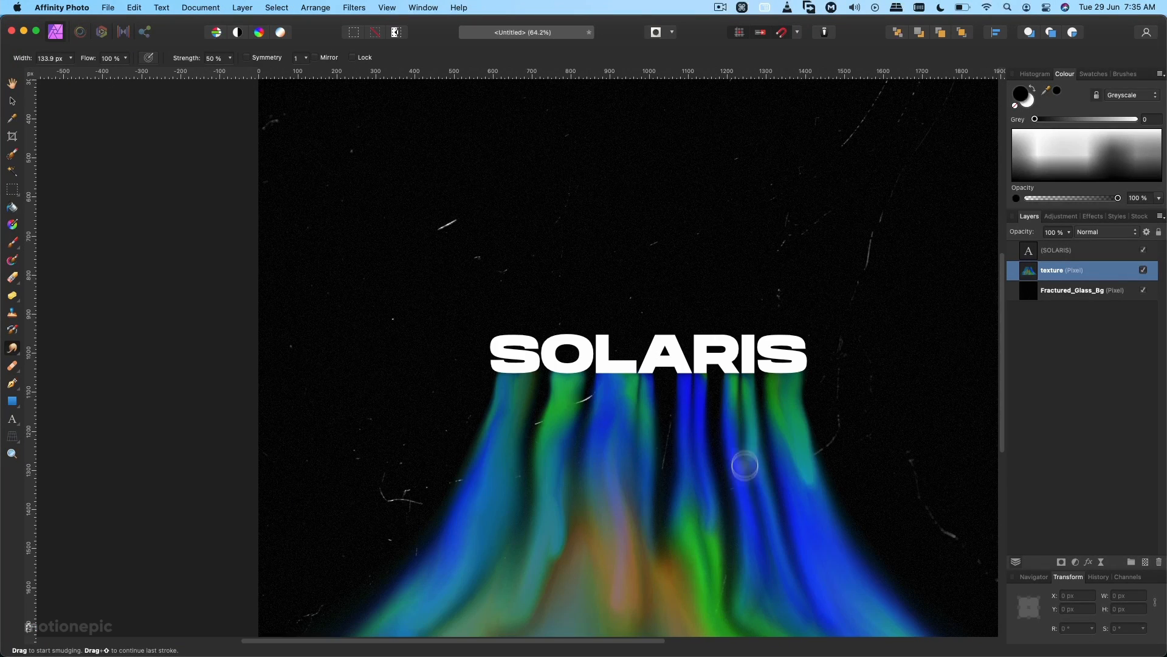
drag(744, 465, 536, 412)
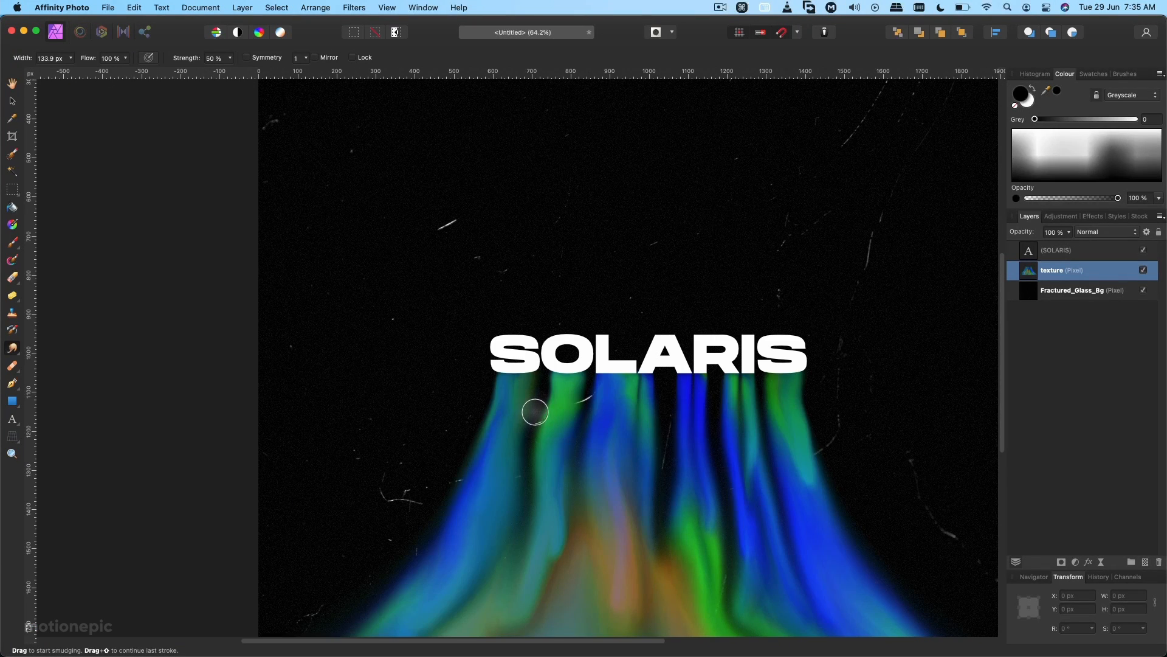
scroll(down, 3)
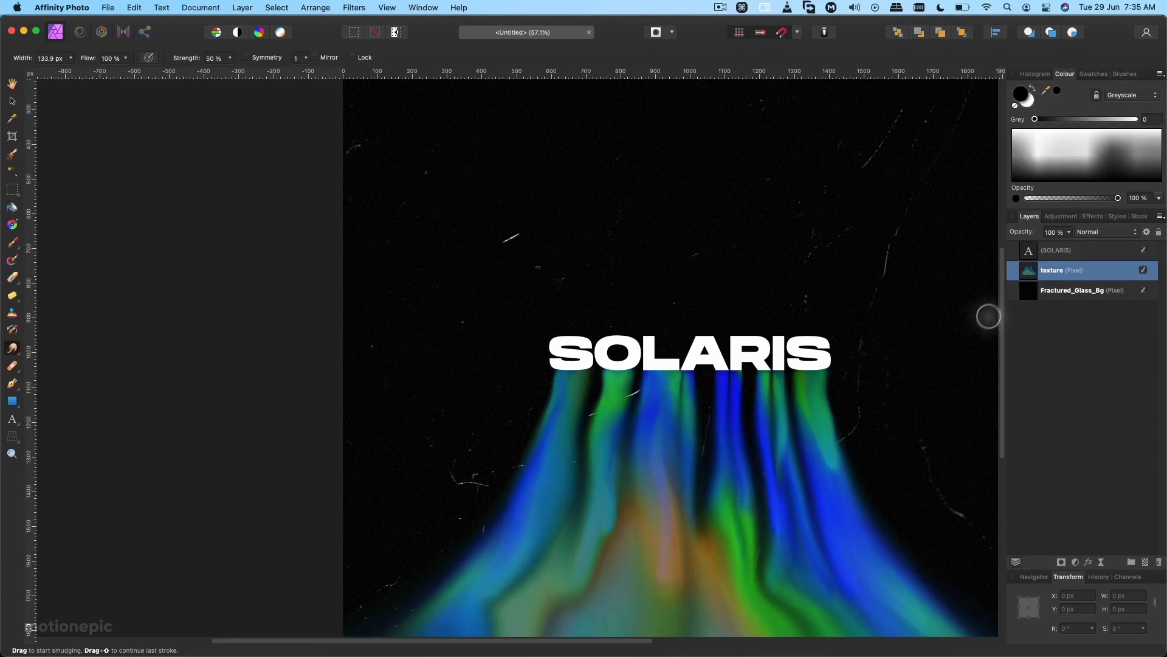
Smudge white drips downward from each SOLARIS letter into the streaks.
click(1057, 249)
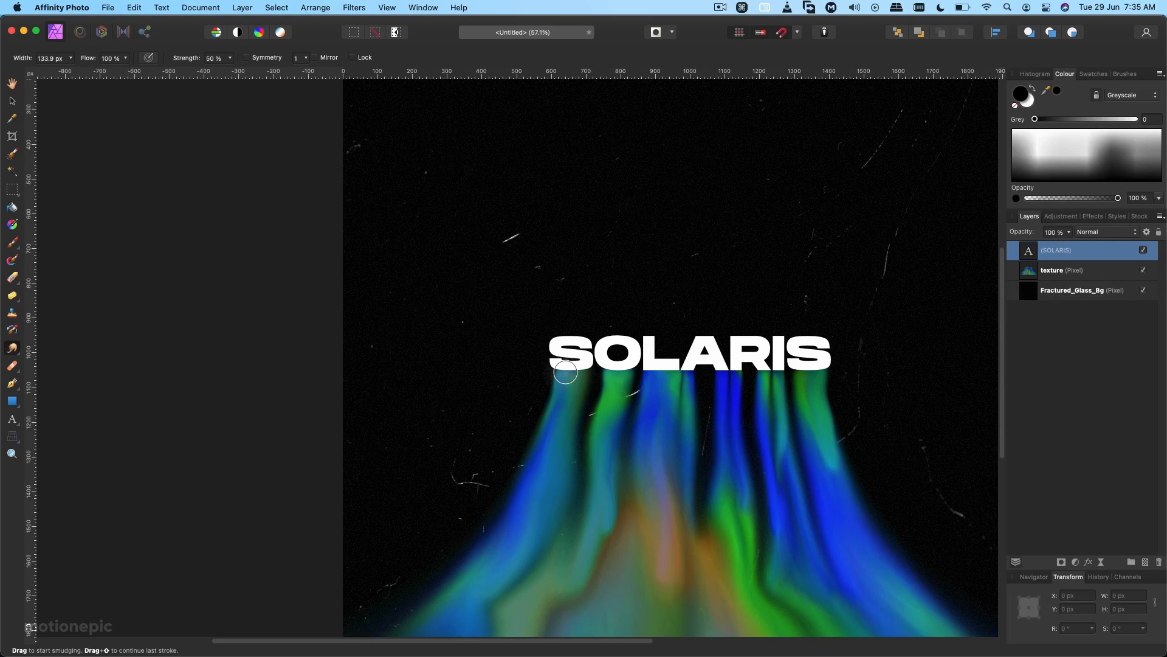
drag(566, 372, 577, 365)
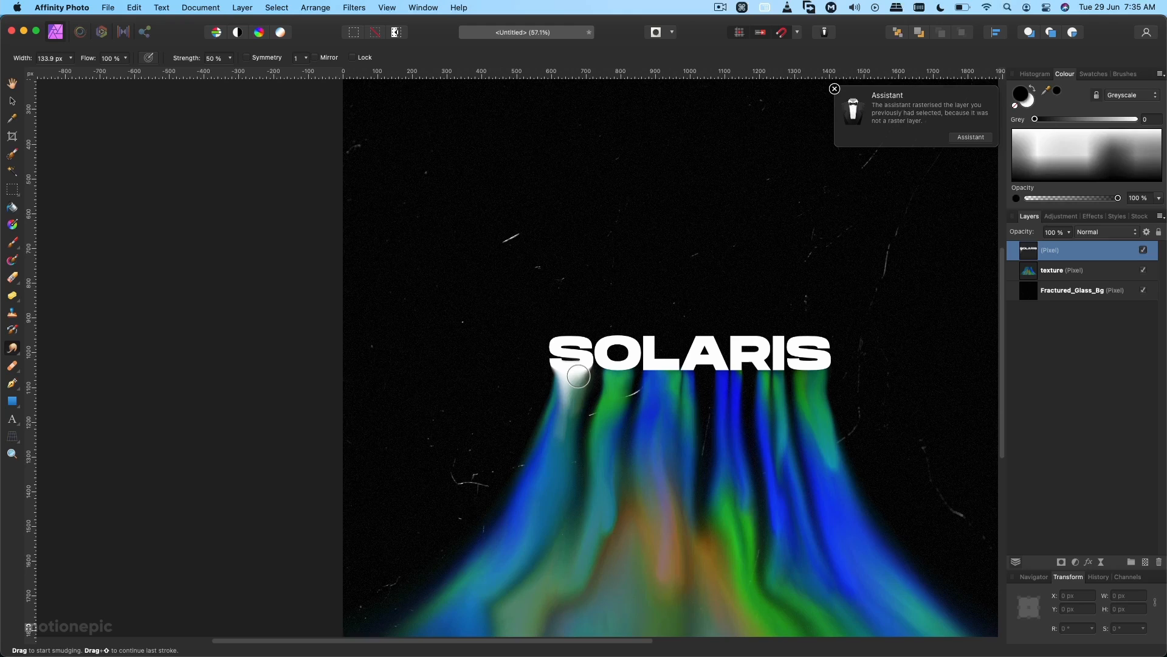
drag(578, 376, 607, 366)
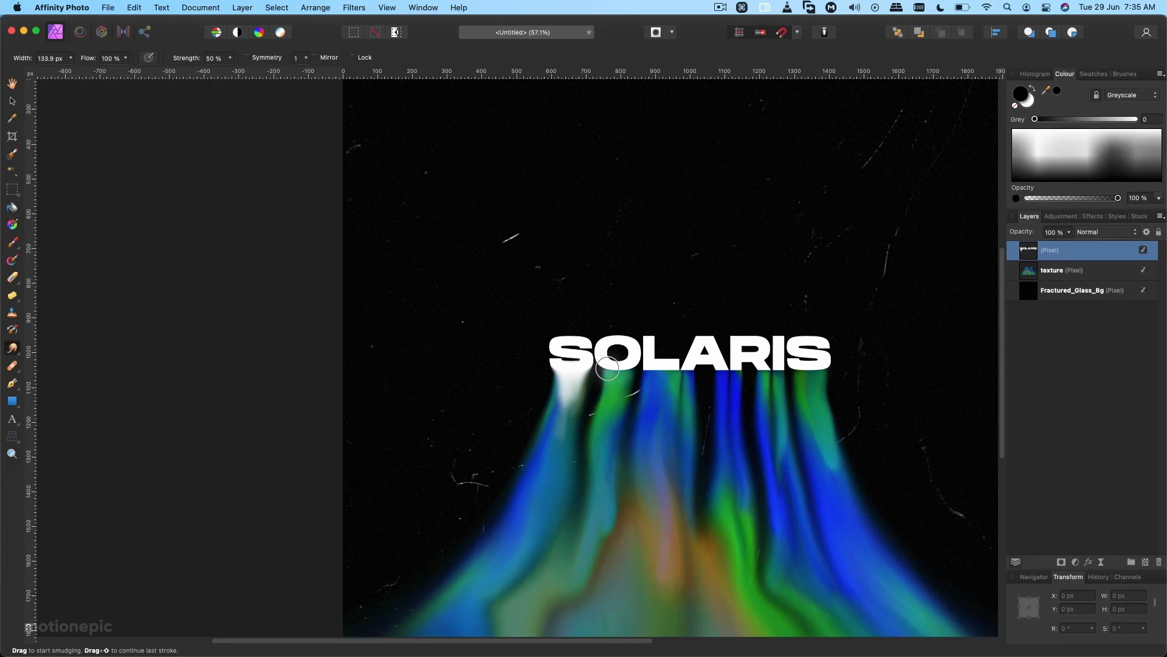
drag(607, 366, 654, 403)
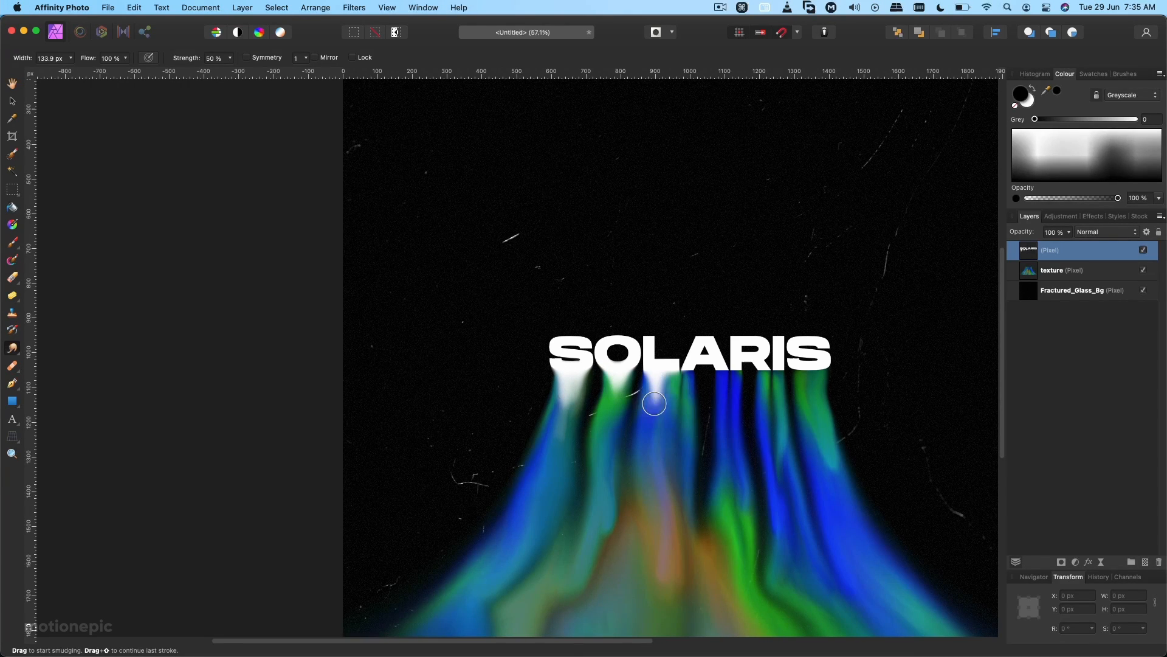
drag(654, 403, 817, 430)
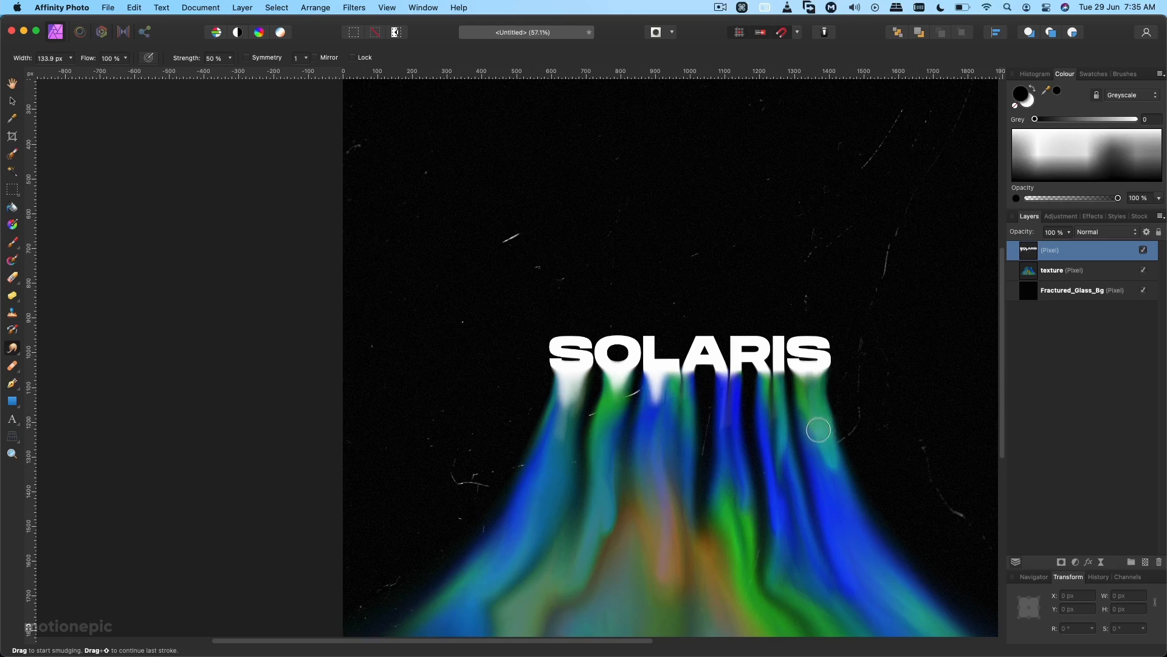
drag(819, 430, 679, 404)
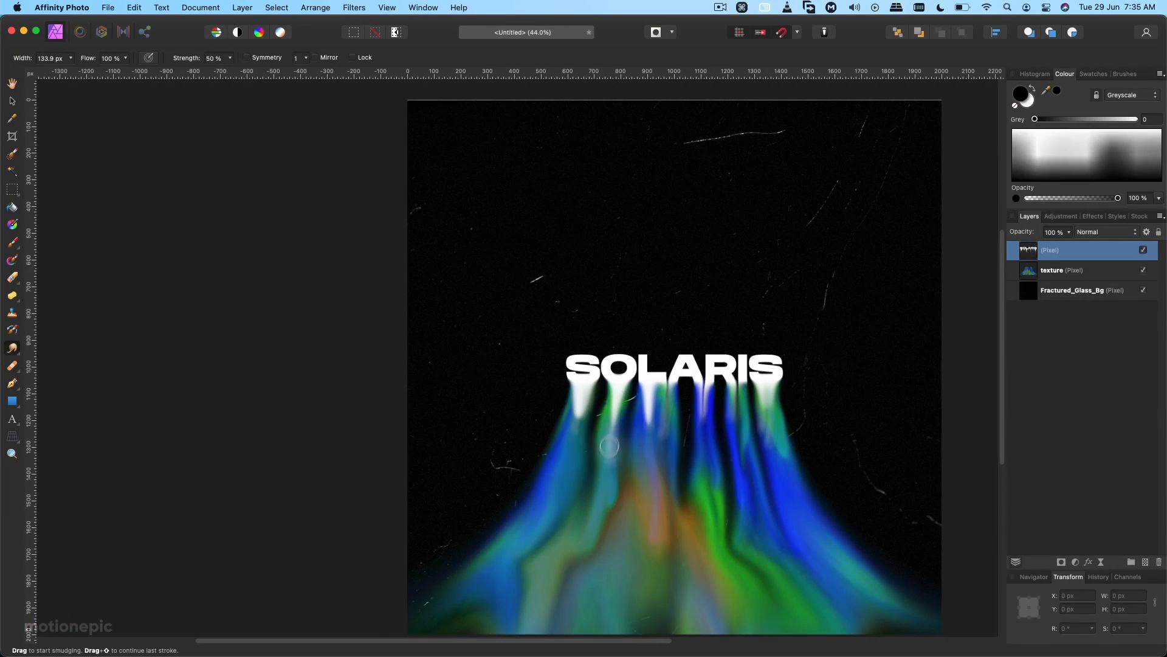
drag(608, 446, 737, 421)
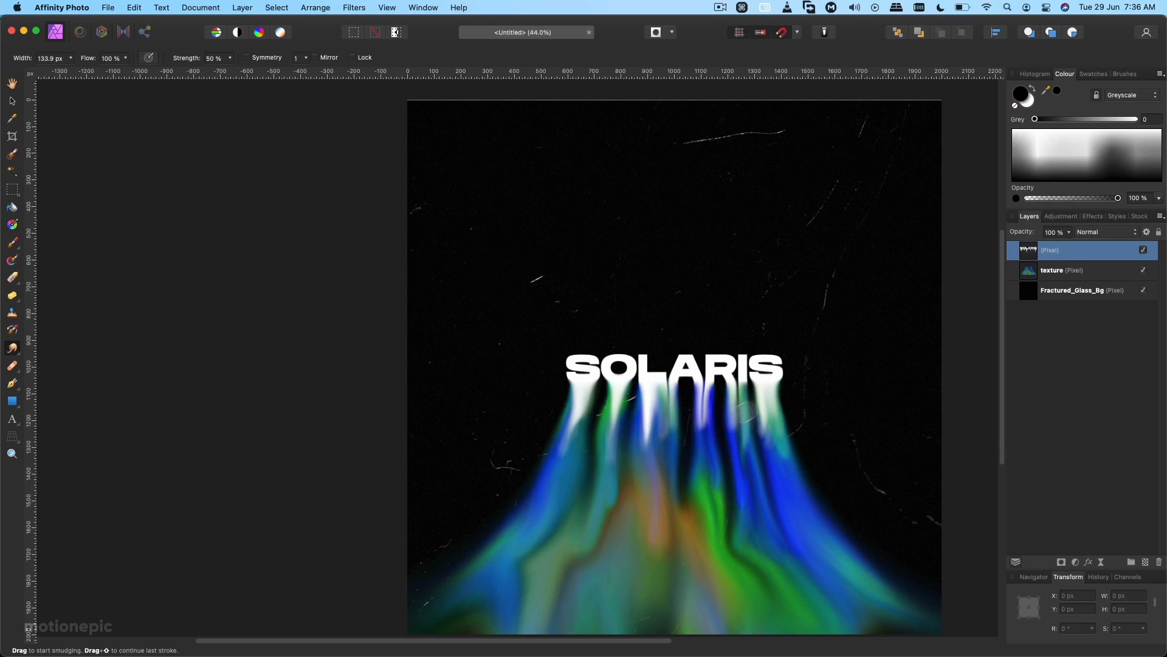
scroll(down, 3)
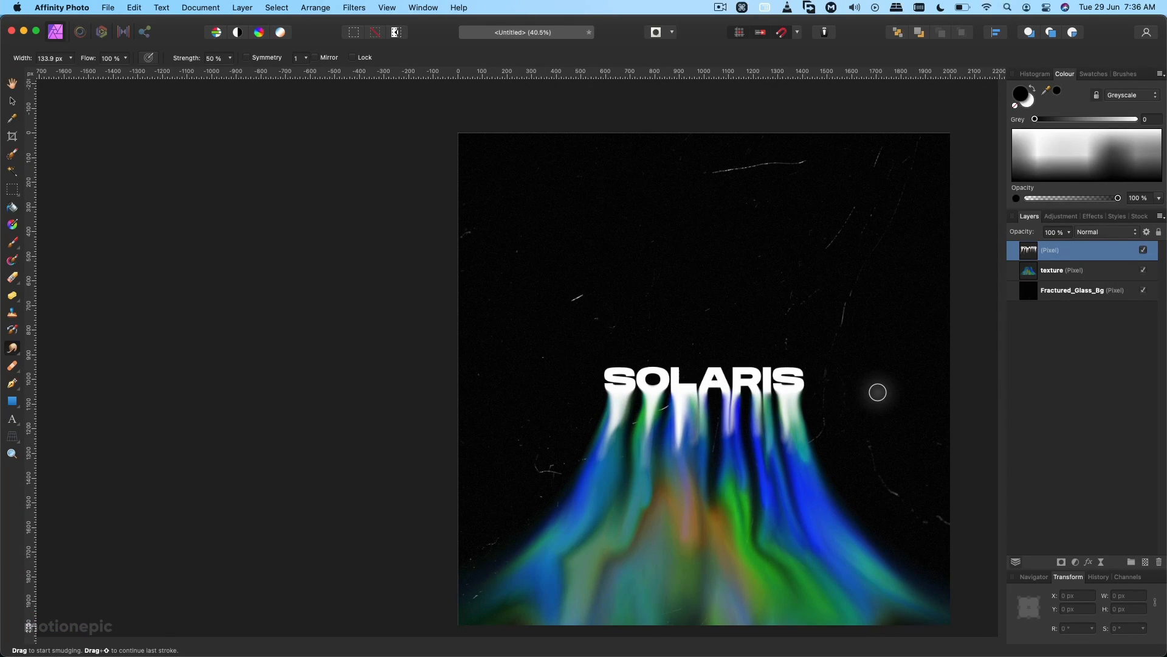
mouse_move(987, 373)
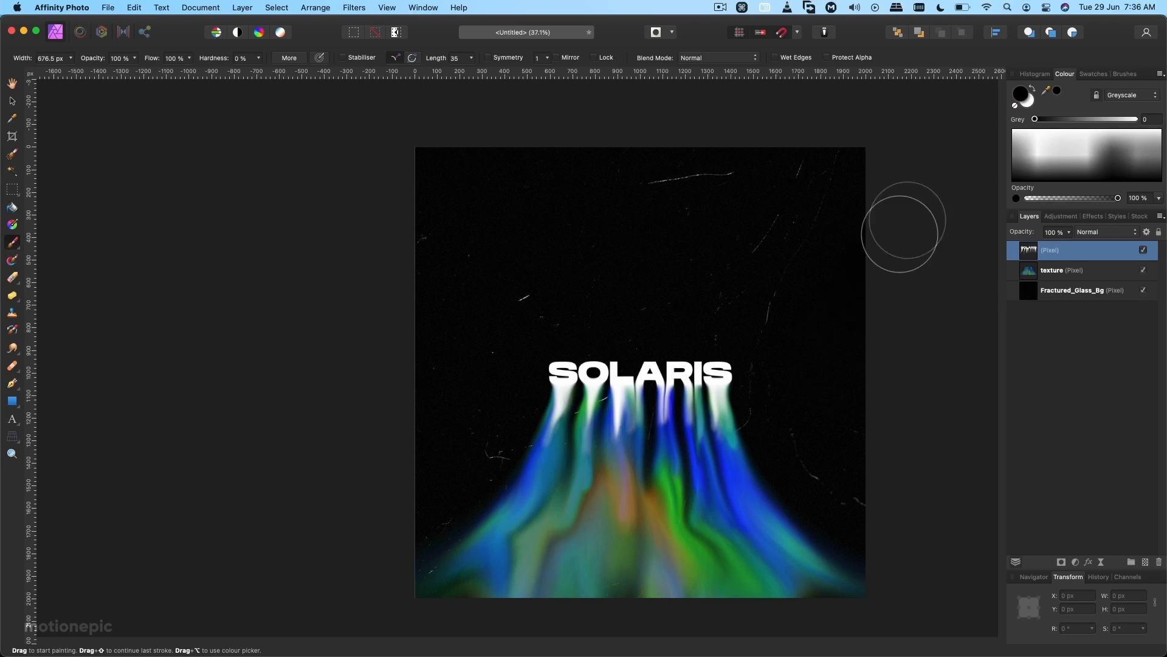
Duplicate the texture layer and set the copy's blend mode to Soft Light.
click(1052, 270)
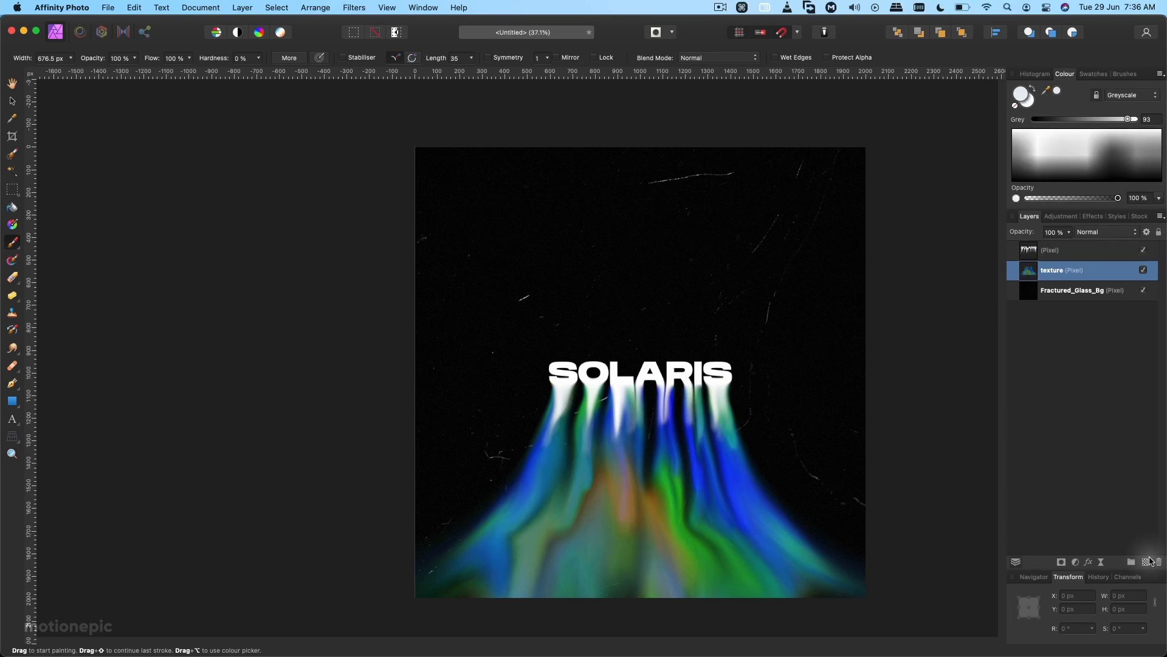
click(1131, 561)
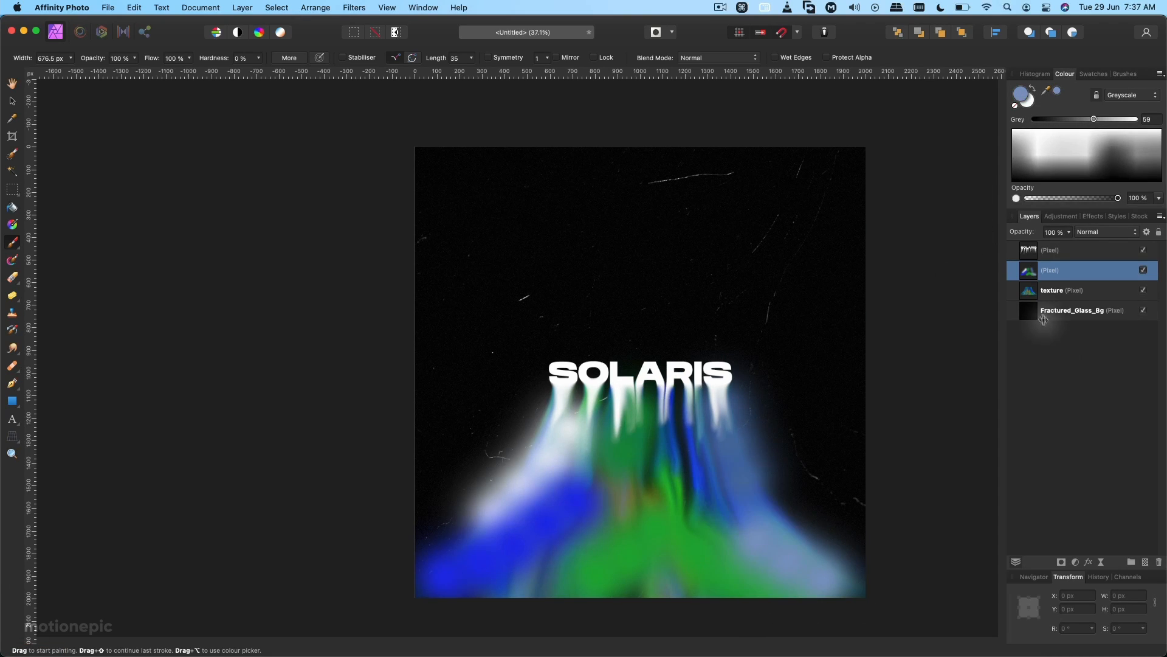
click(1104, 232)
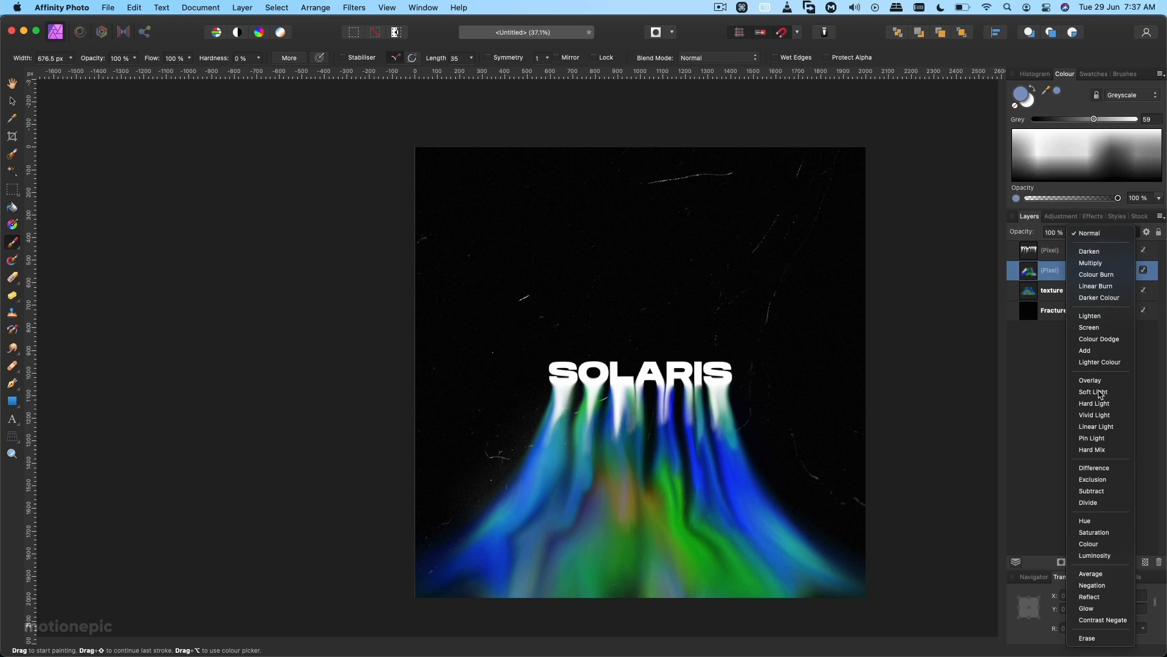
click(1094, 392)
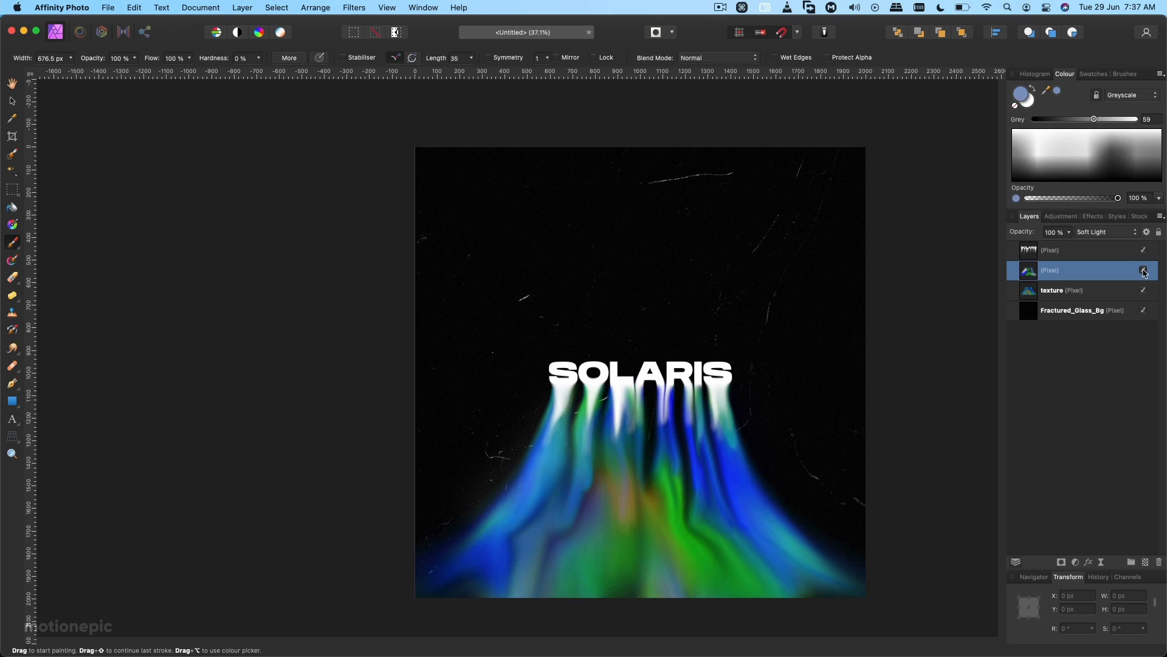
click(1143, 270)
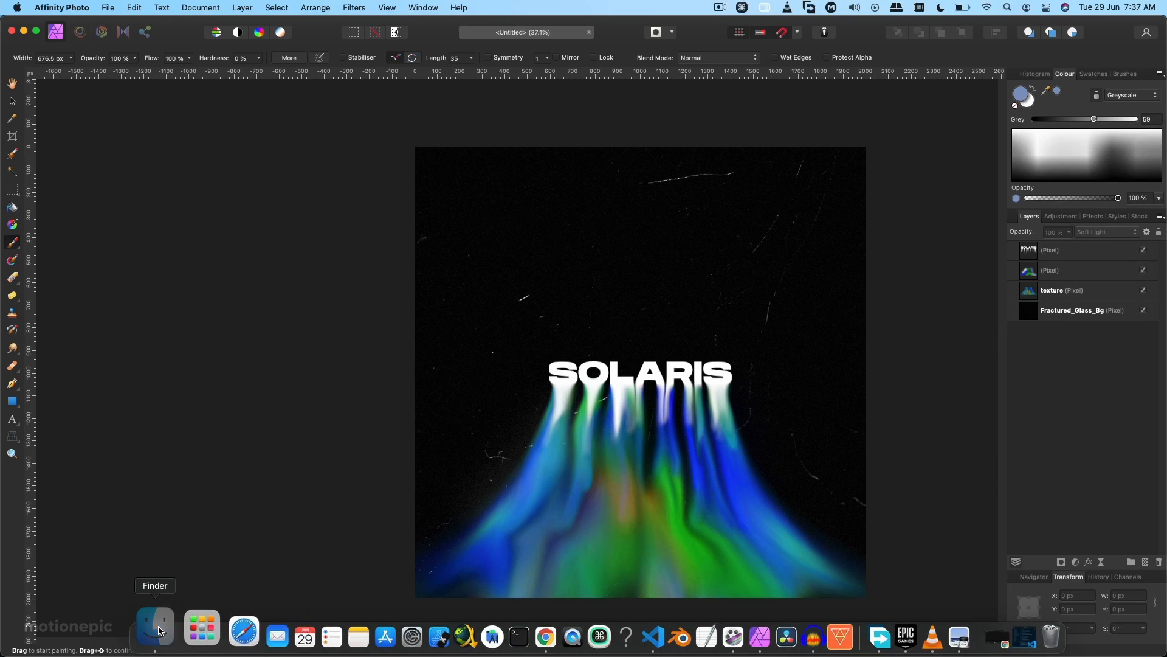
Place Paper Texture.jpg across the 2000×2000 poster and blend it with Multiply.
click(155, 628)
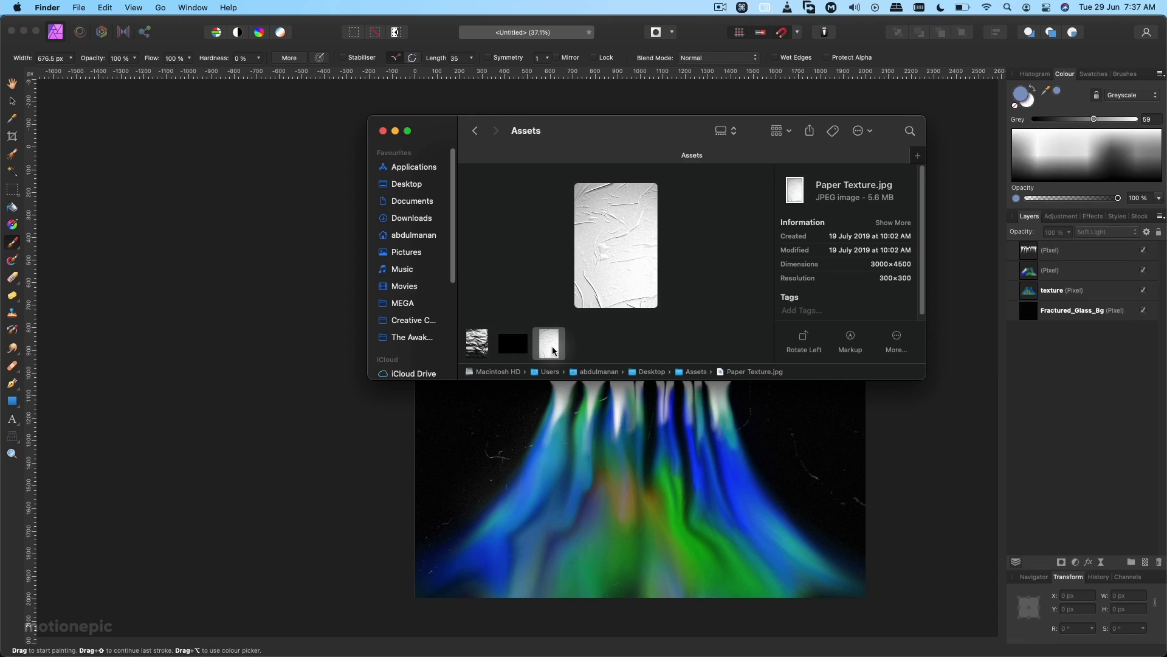
drag(550, 343, 585, 429)
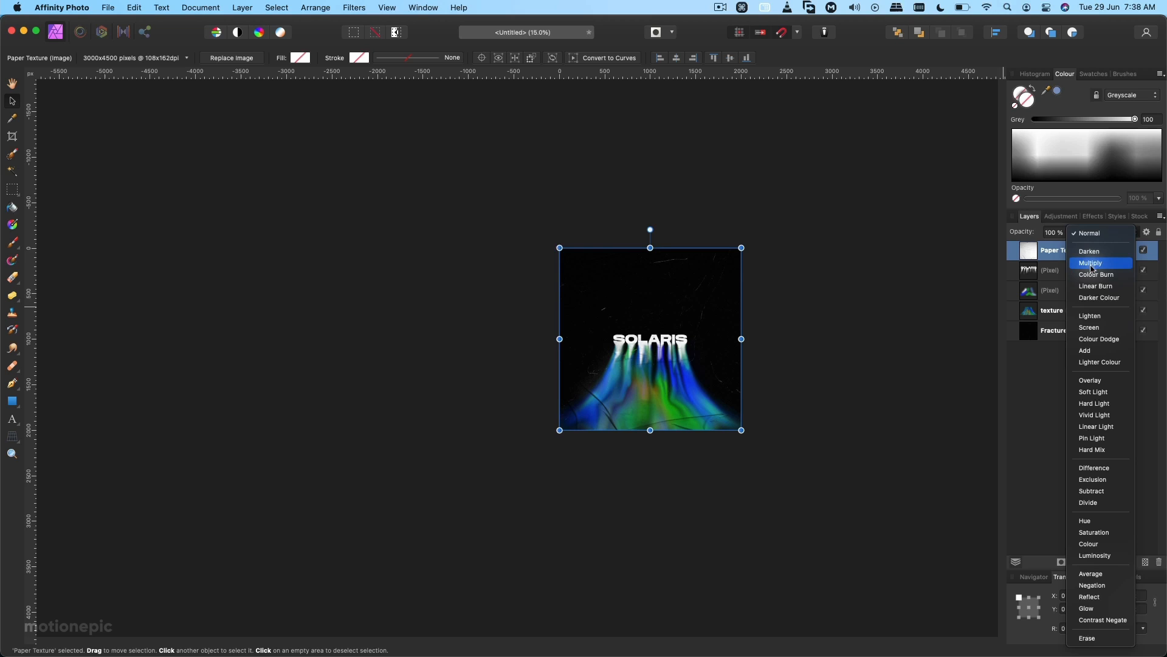
click(1091, 262)
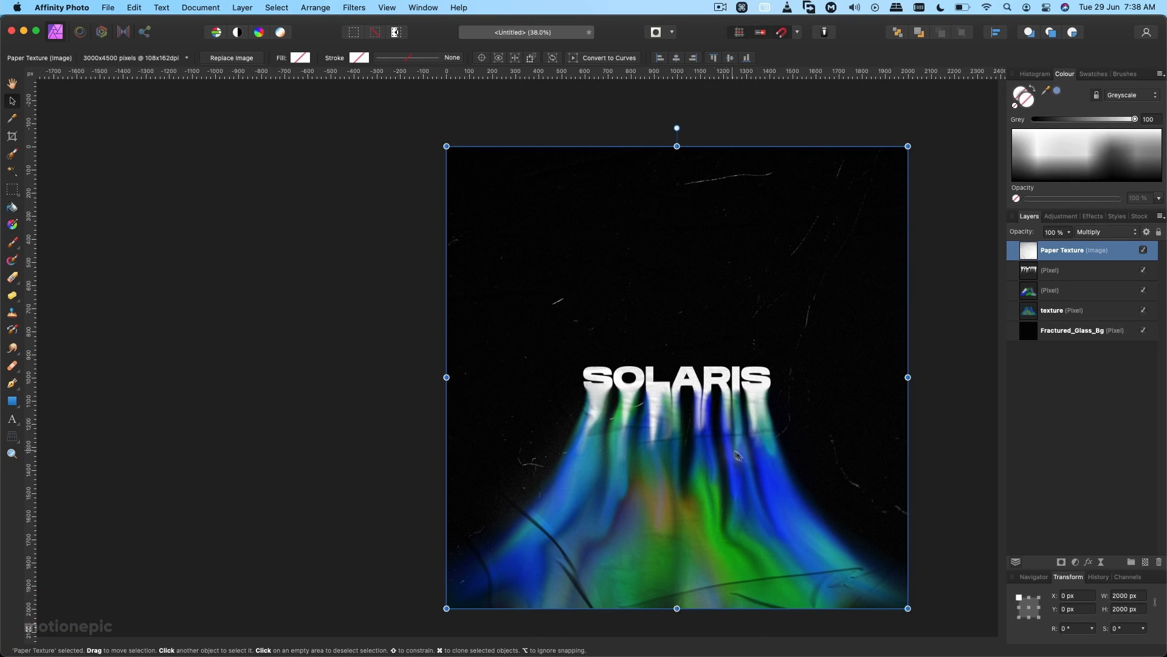
mouse_move(740, 450)
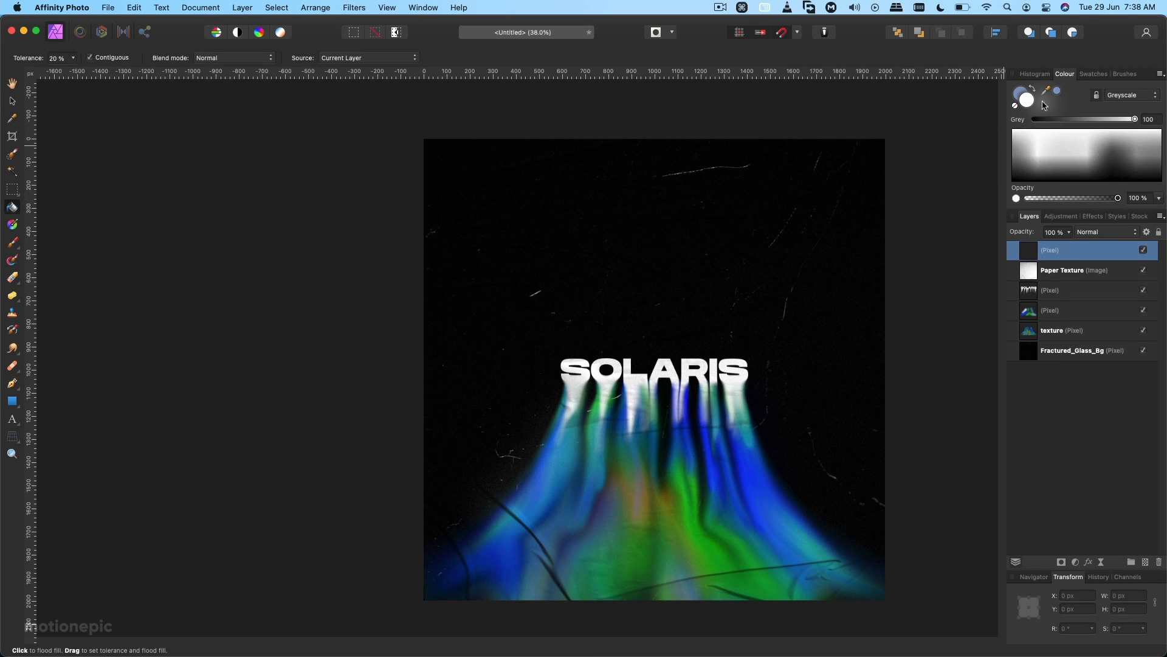
Fill a new layer with black, add monochromatic Gaussian noise, and change its blend mode.
click(470, 139)
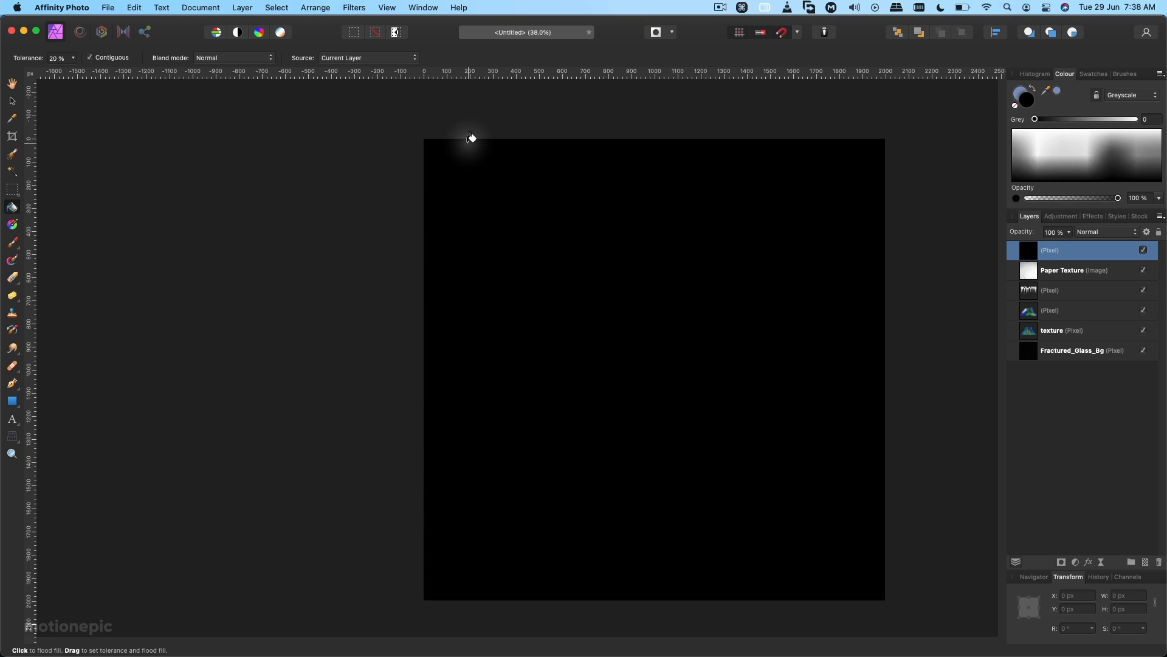
click(354, 7)
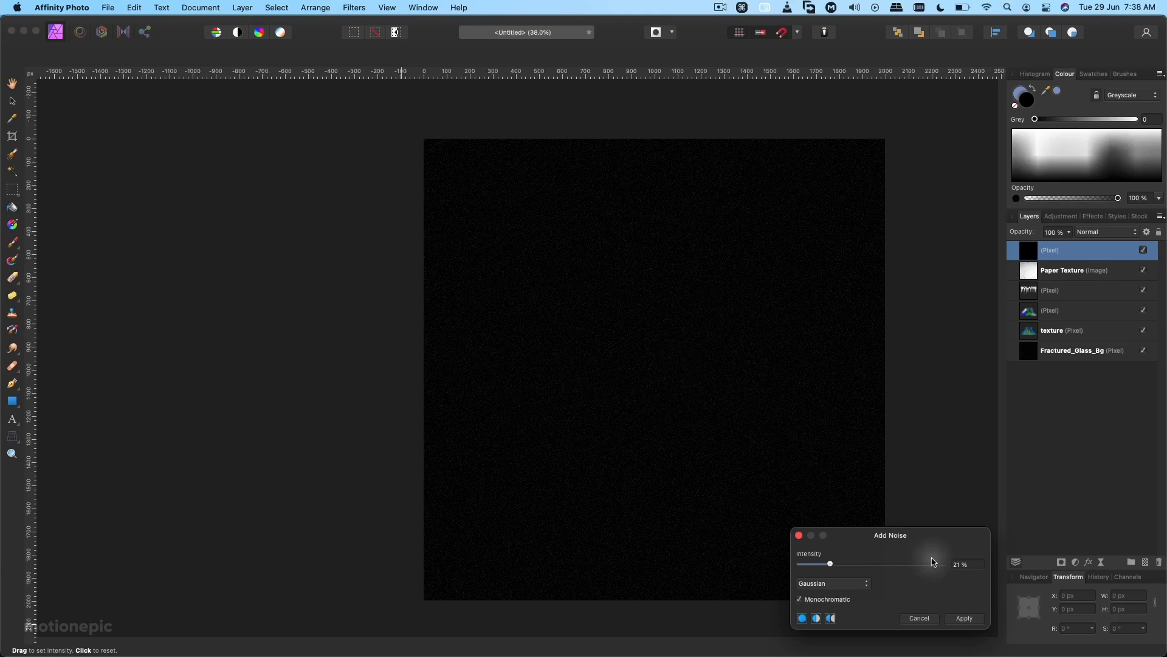
click(963, 617)
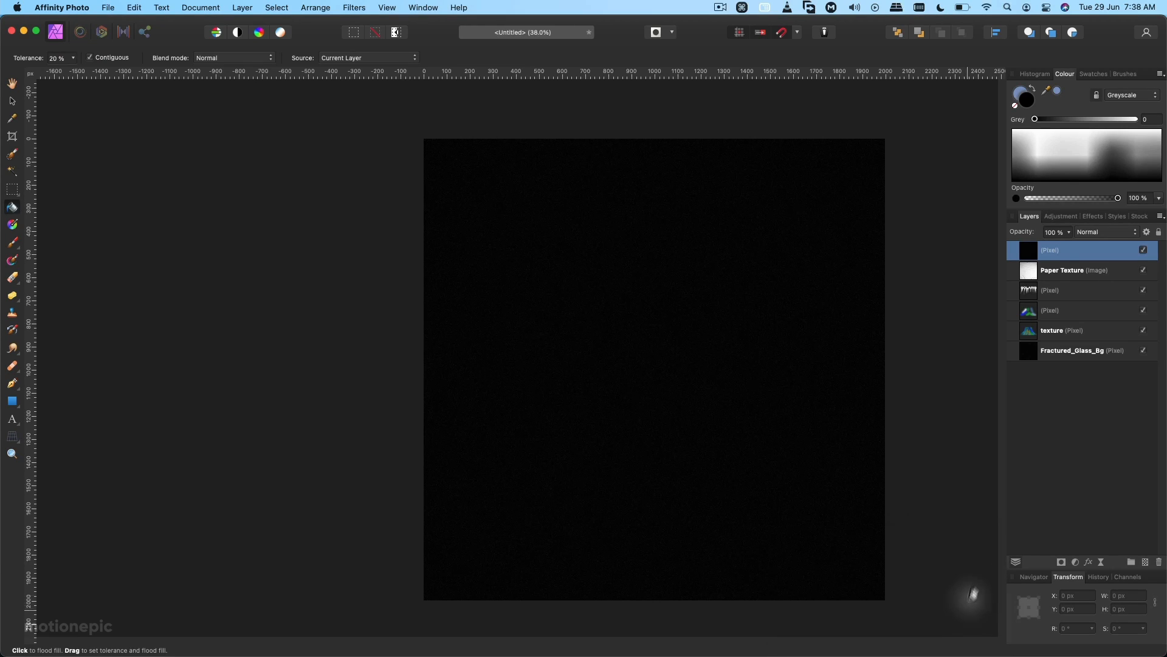
click(1106, 231)
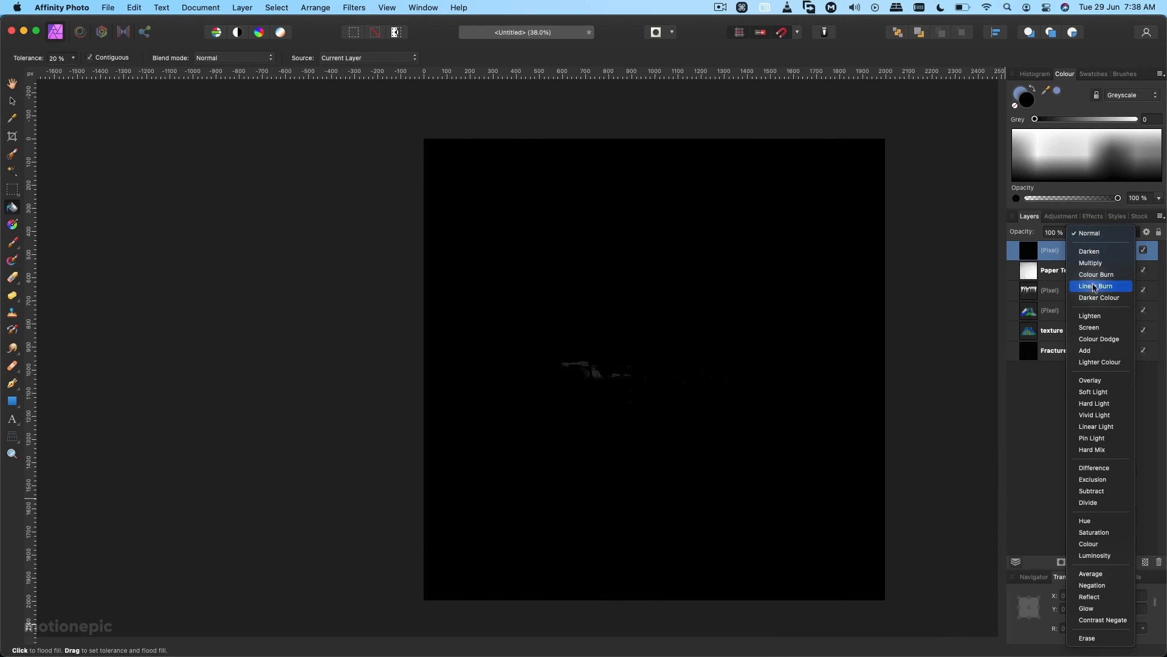
click(1084, 350)
text(#)
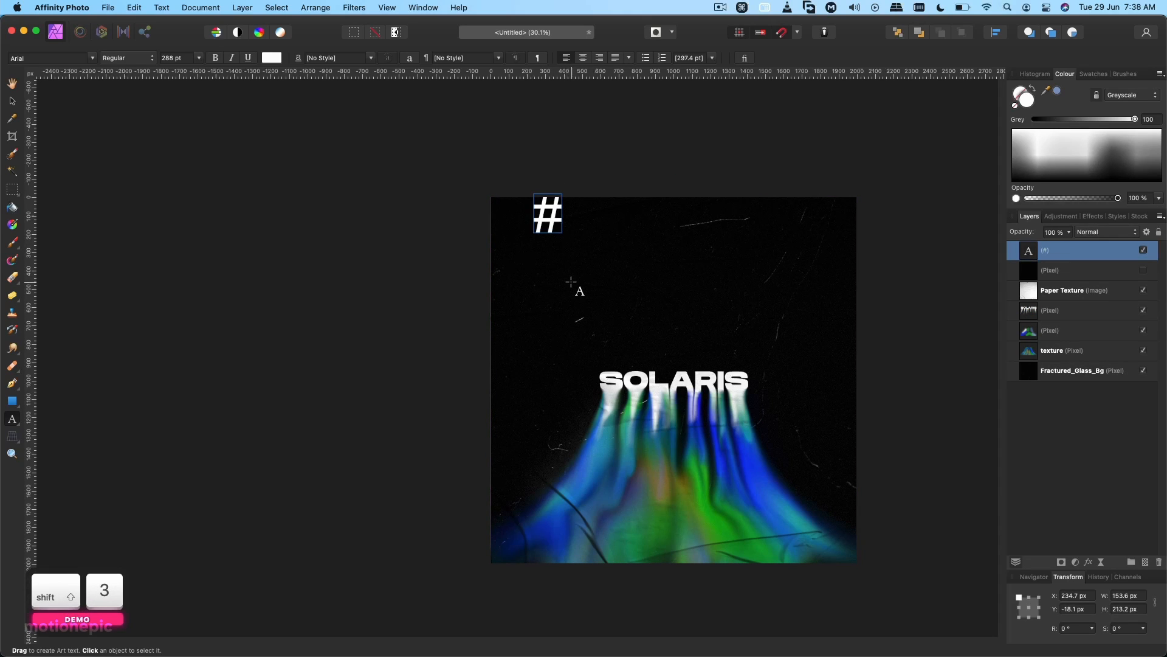
Type the #tutorial caption top-left and place a copy as #affinityphoto top-right.
text(tutorial)
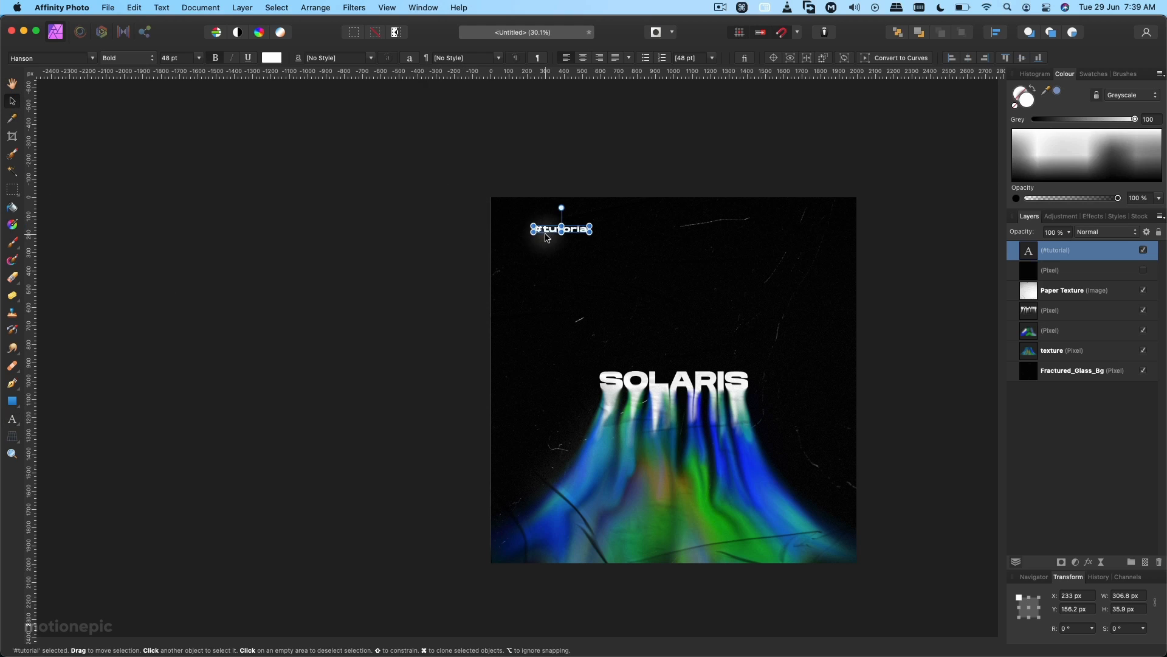
drag(561, 228, 535, 213)
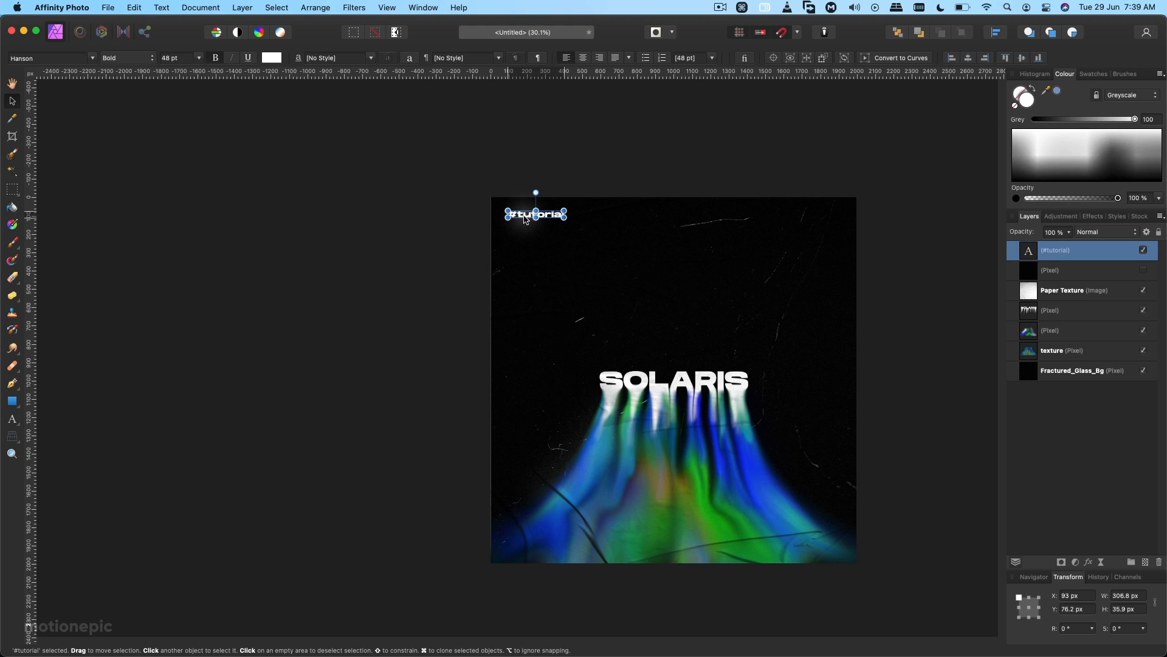
drag(536, 214, 779, 214)
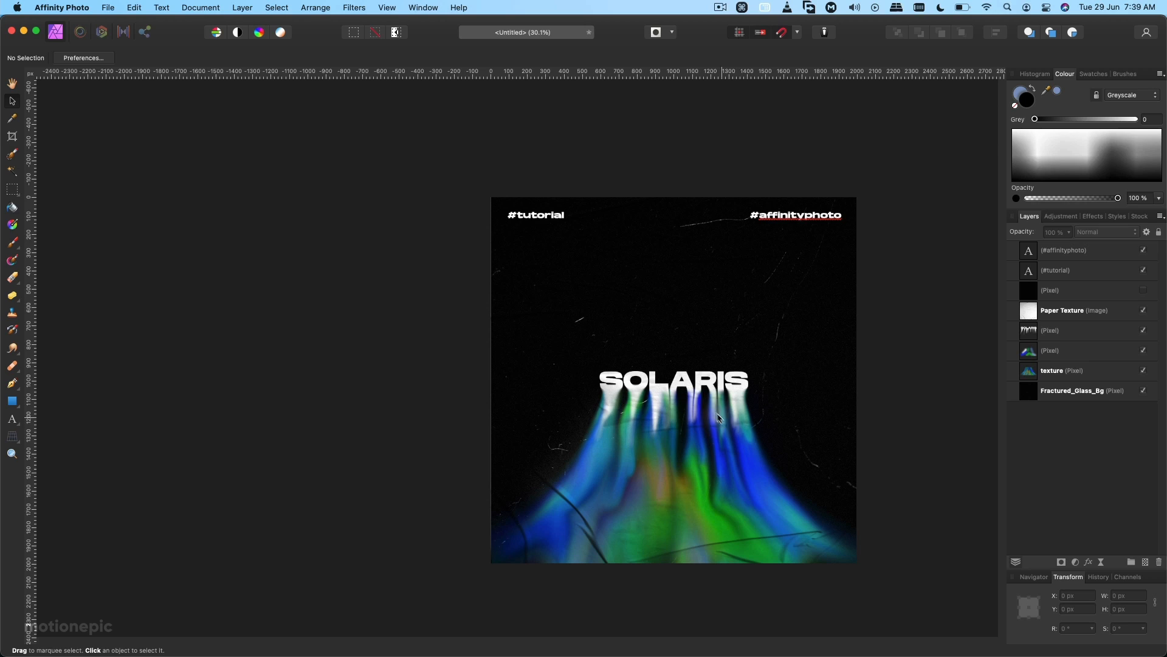
mouse_move(726, 421)
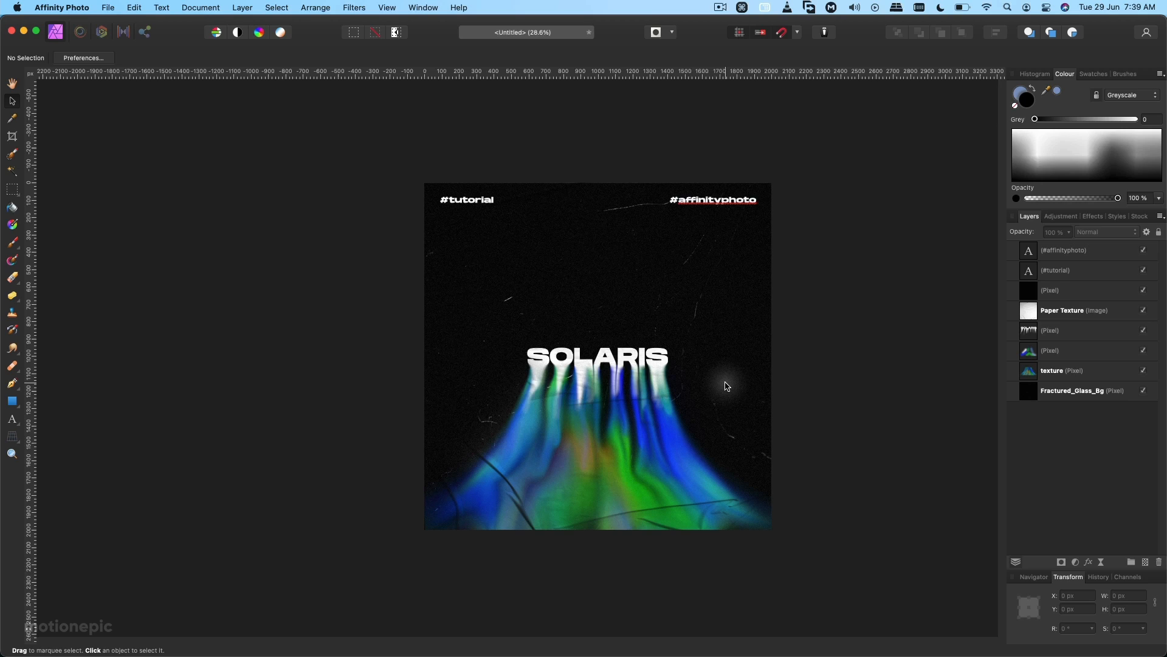
mouse_move(484, 347)
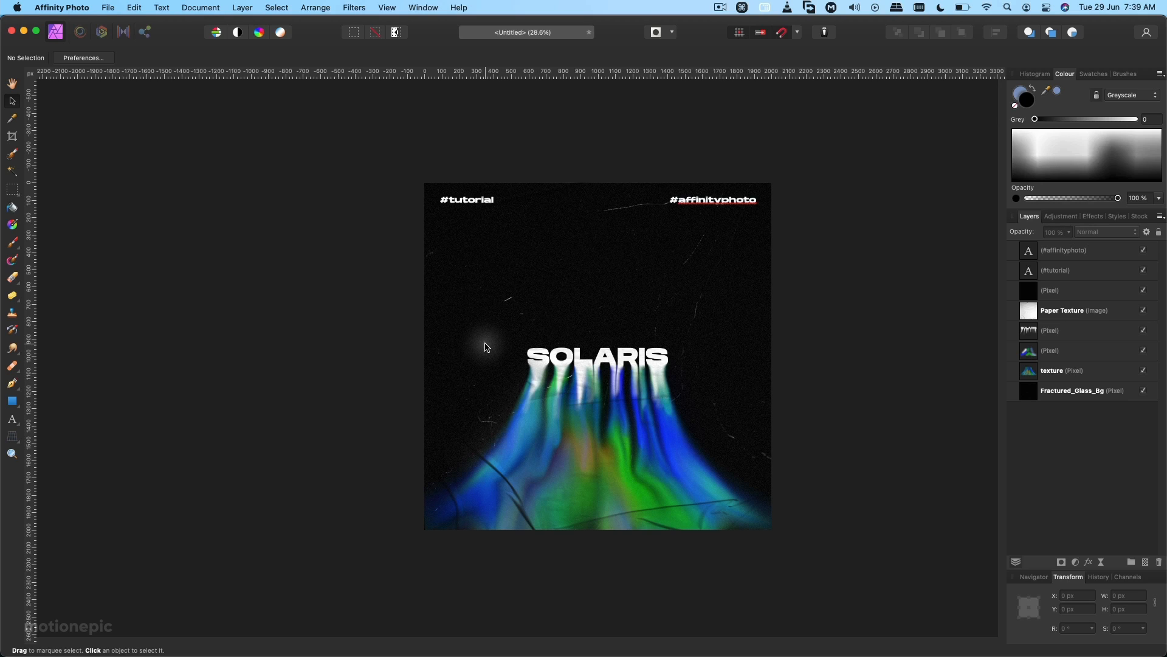
mouse_move(521, 321)
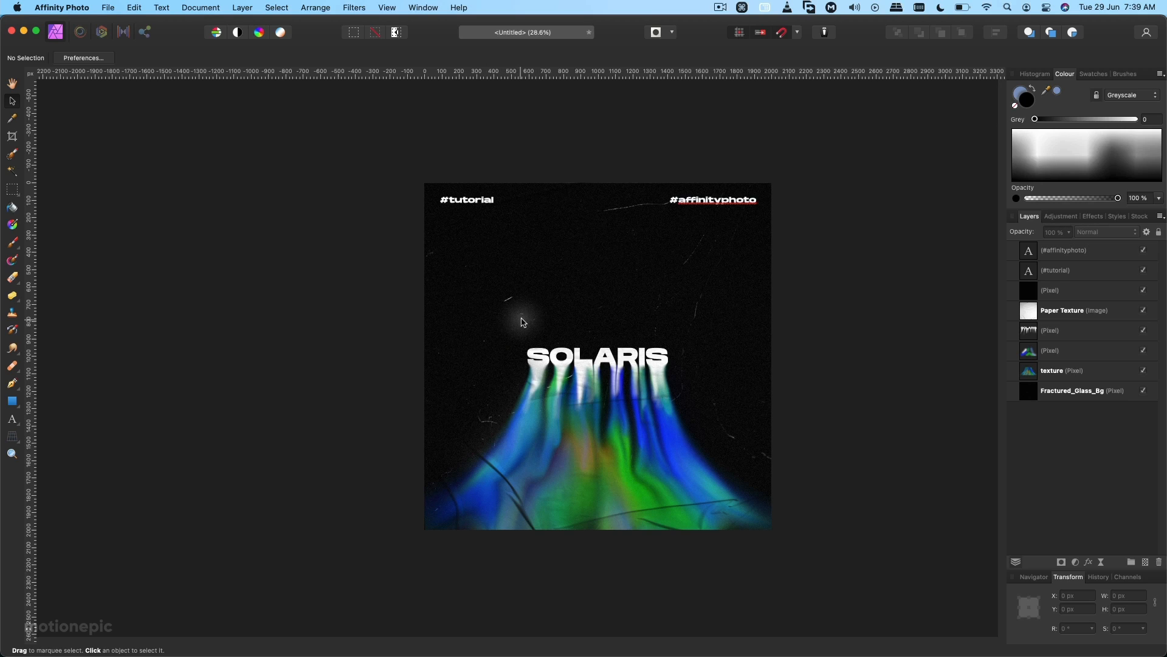